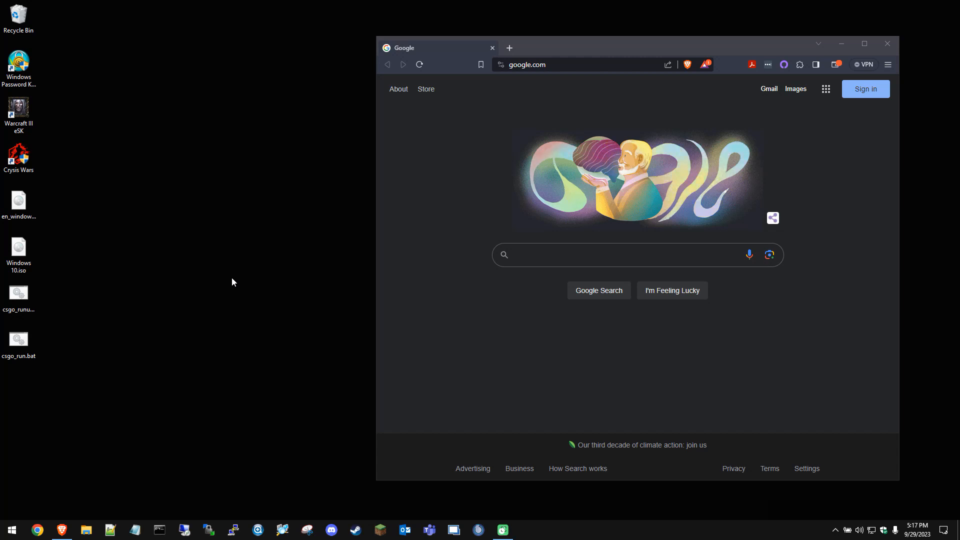
Open Network Connections through Network and Sharing Center and bring up the Ethernet adapter's menu.
text(co)
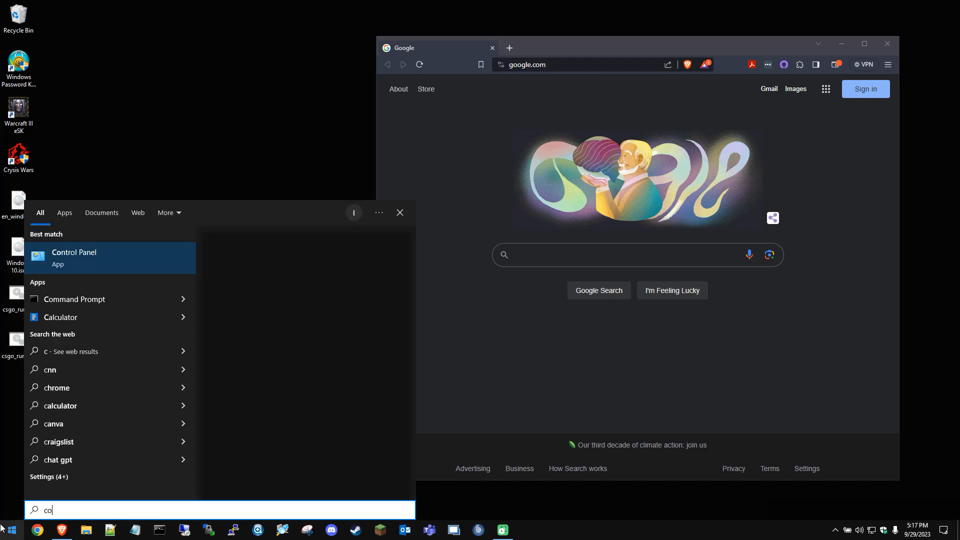
click(74, 258)
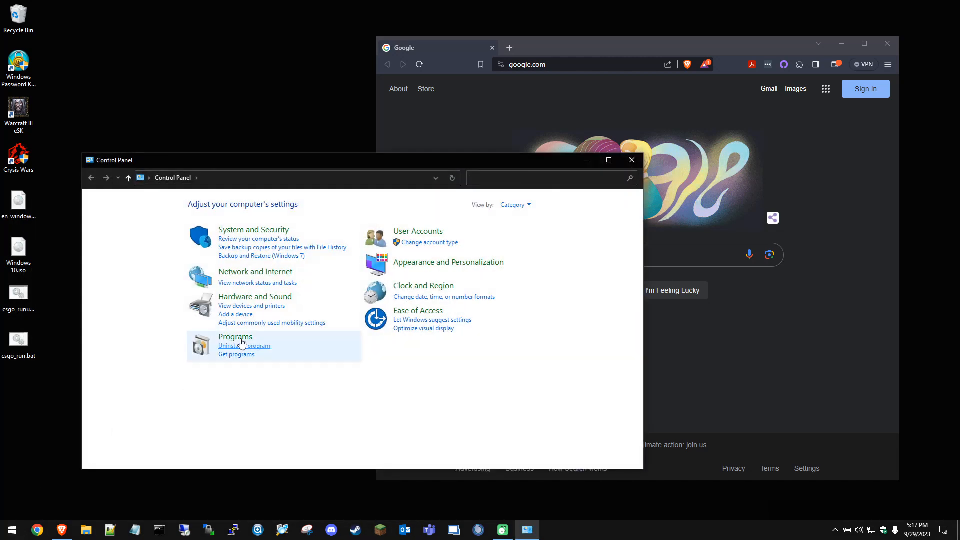
click(256, 271)
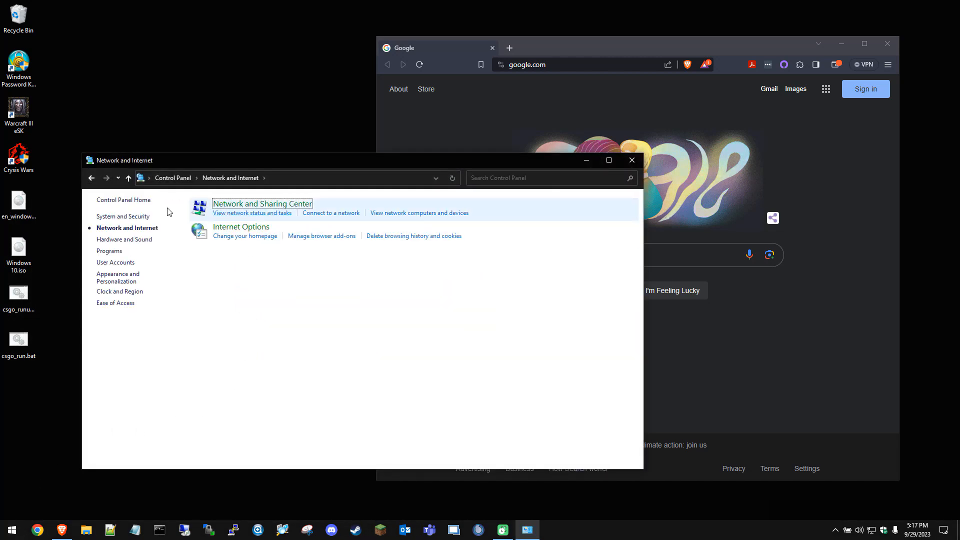
click(262, 203)
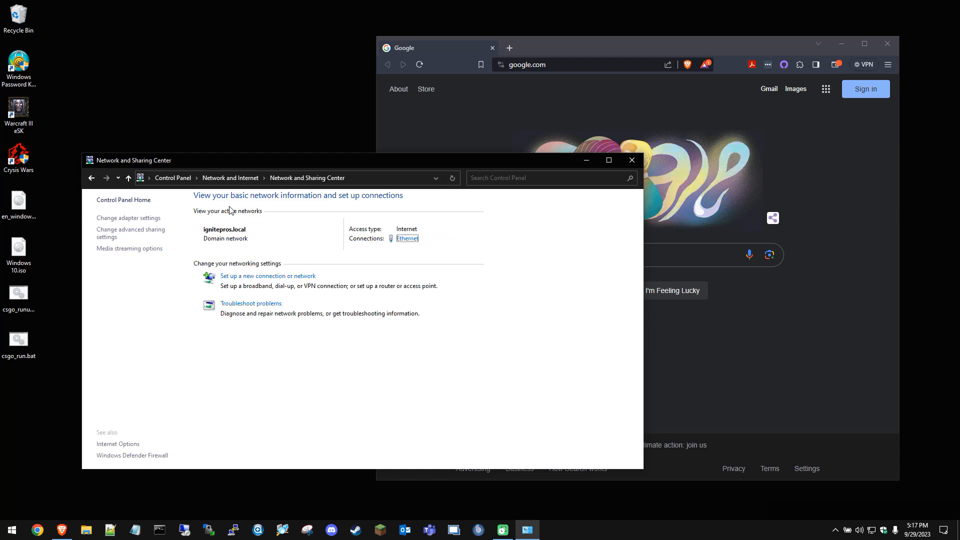
mouse_move(155, 220)
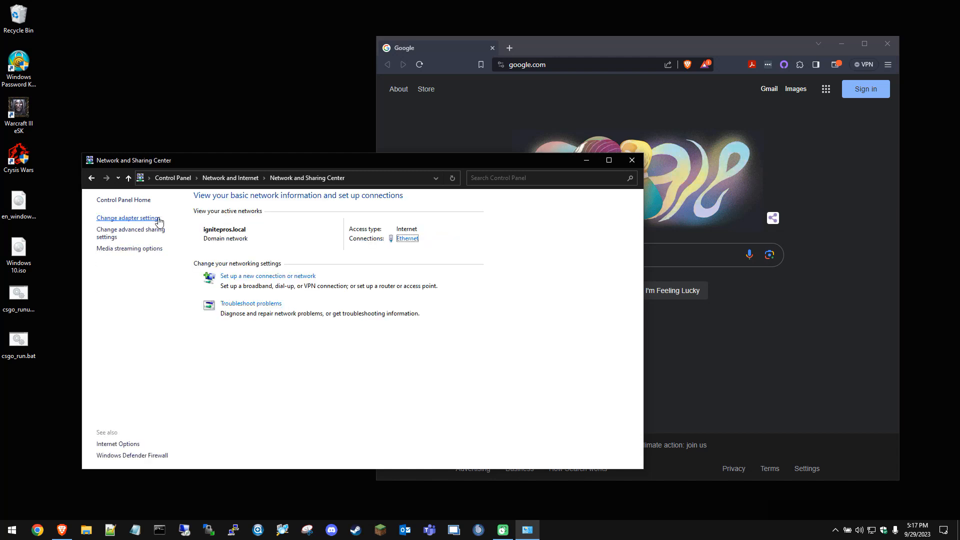
right_click(145, 233)
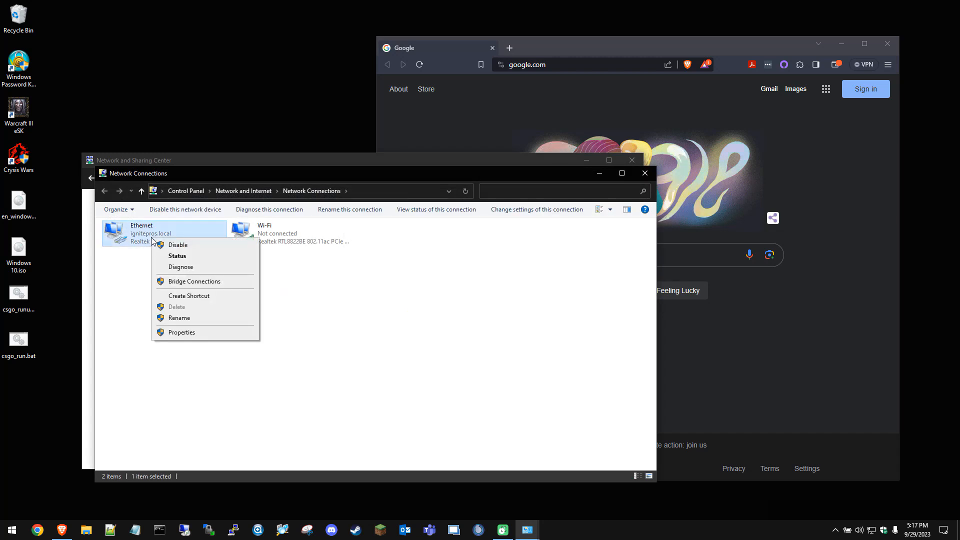
Open Ethernet's Internet Protocol Version 4 (TCP/IPv4) properties and select the empty IP address field.
click(181, 332)
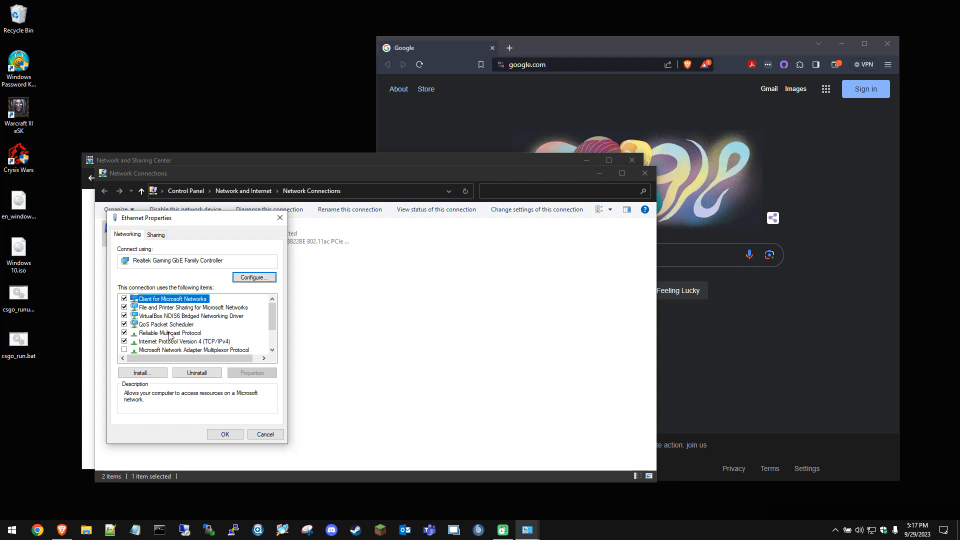
click(185, 341)
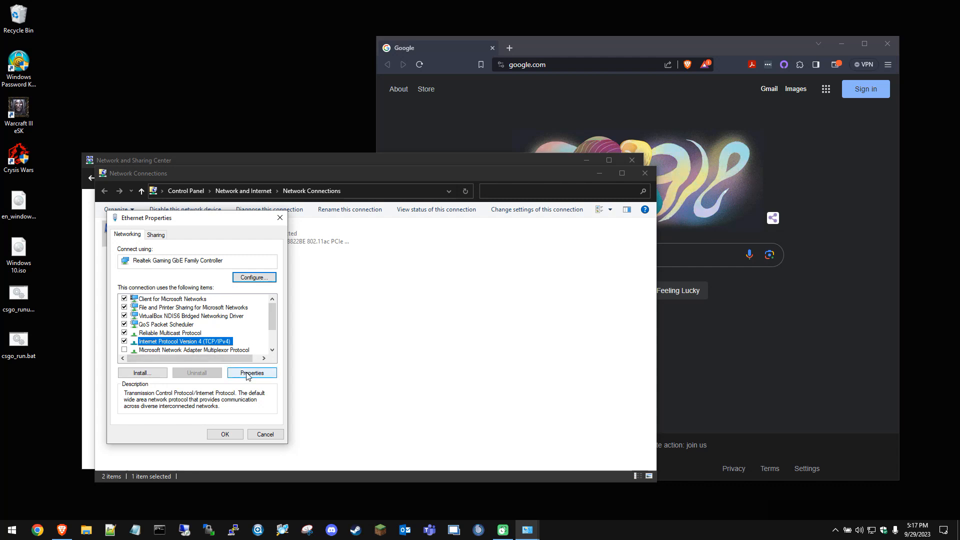
click(251, 372)
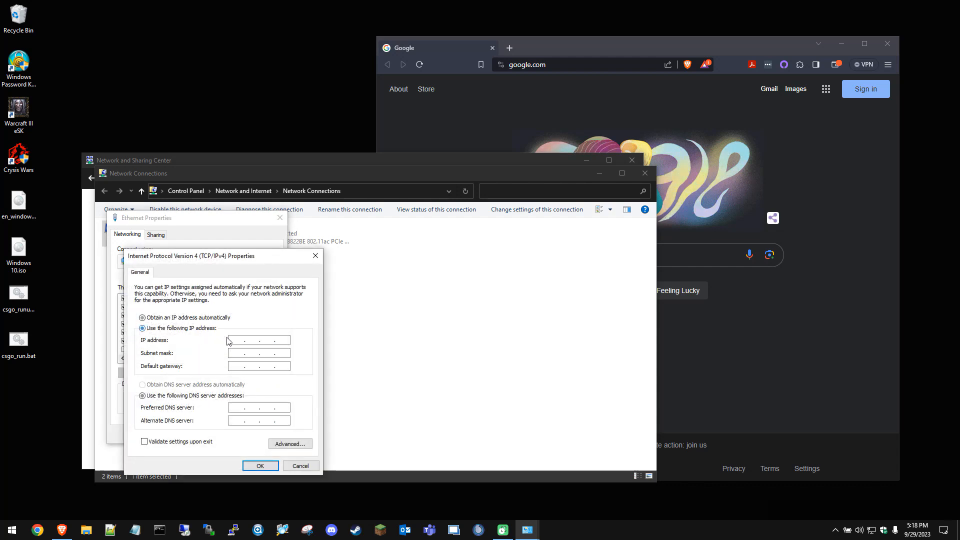
click(240, 339)
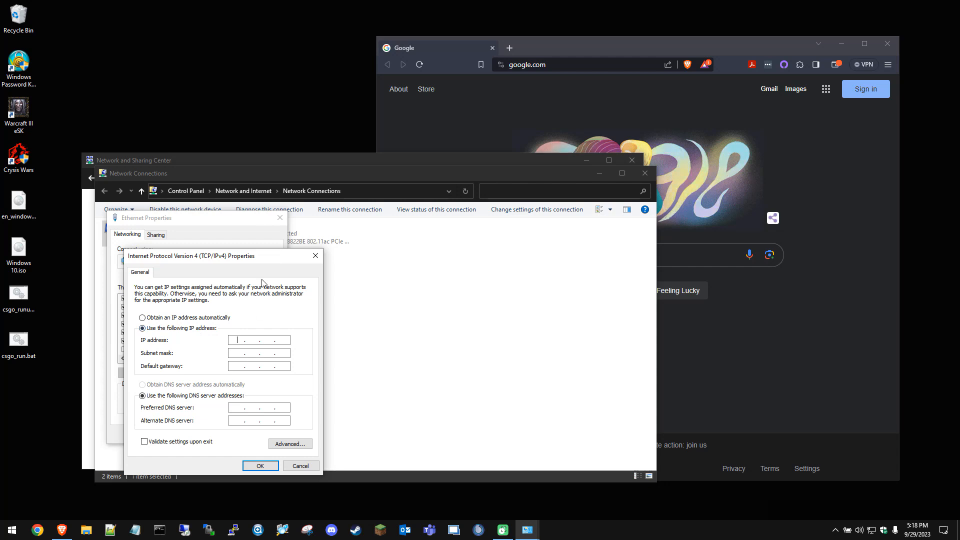
click(159, 528)
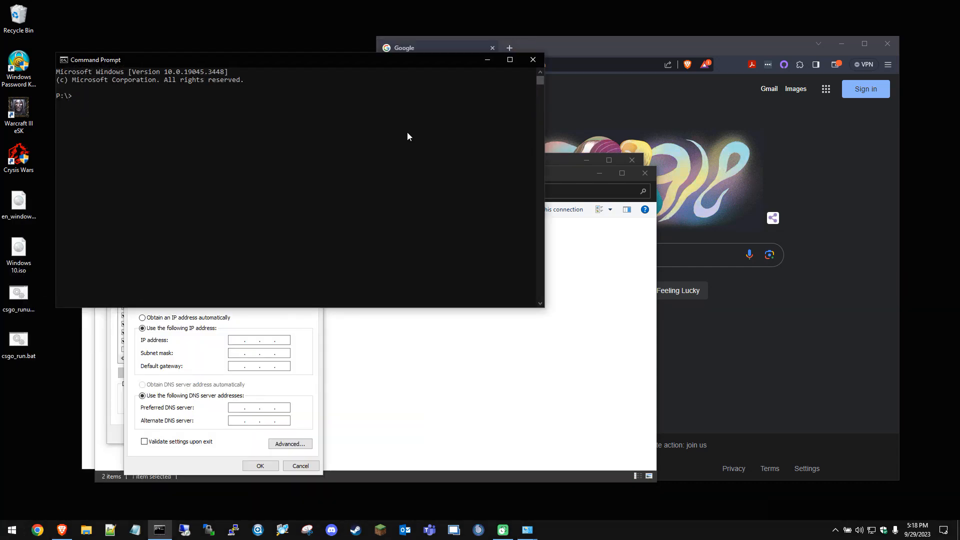
Run ipconfig showing 192.168.1.2 with gateway 192.168.1.1, then ping 192.168.1.20.
text(ipconfig)
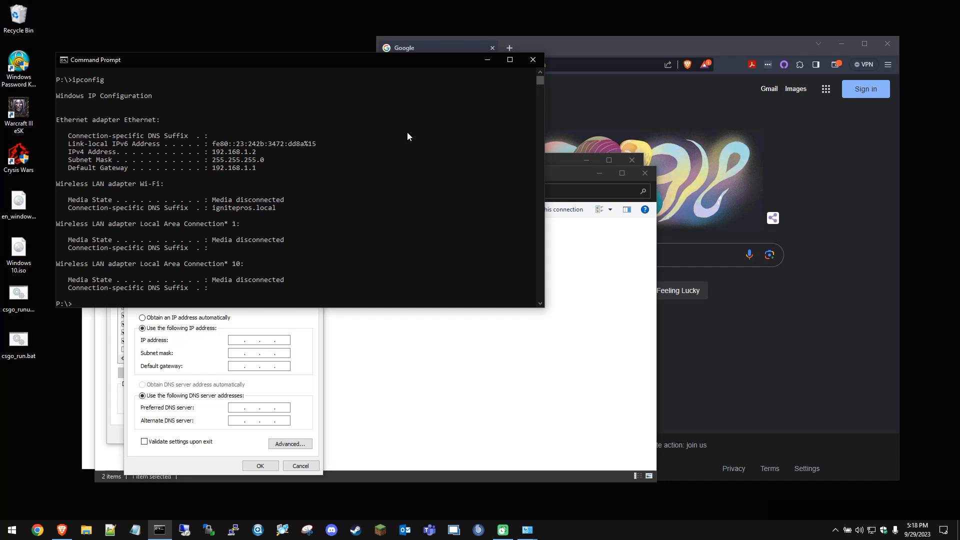
mouse_move(197, 363)
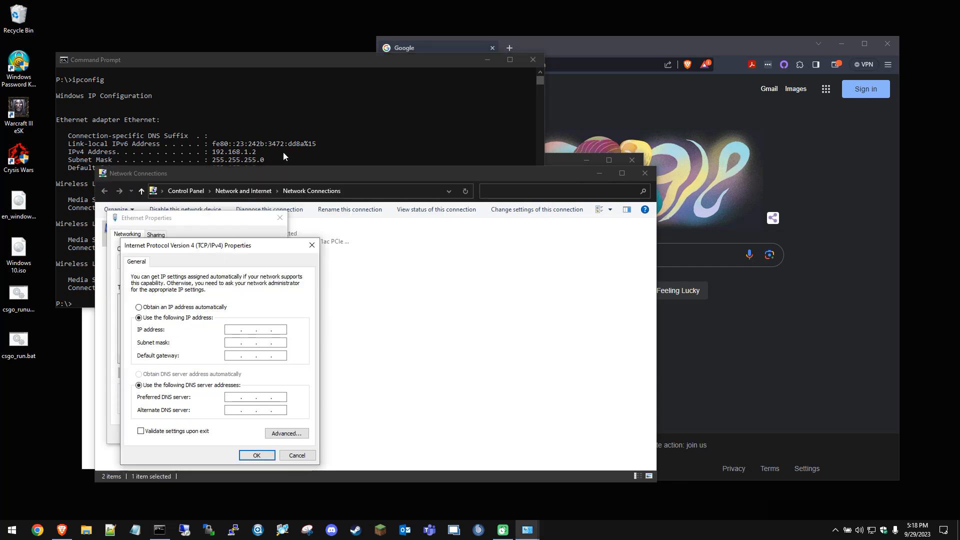
click(94, 60)
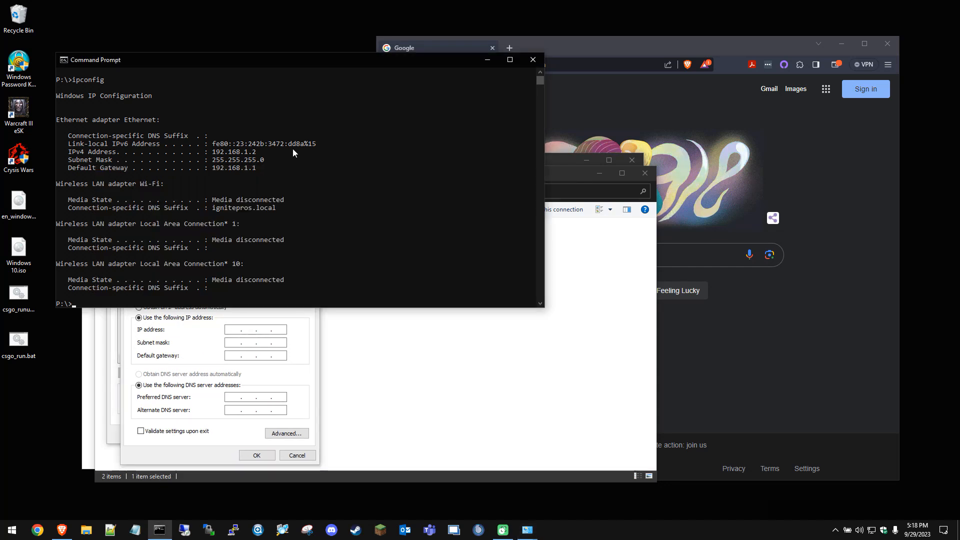
text(ping 192.168.1.20)
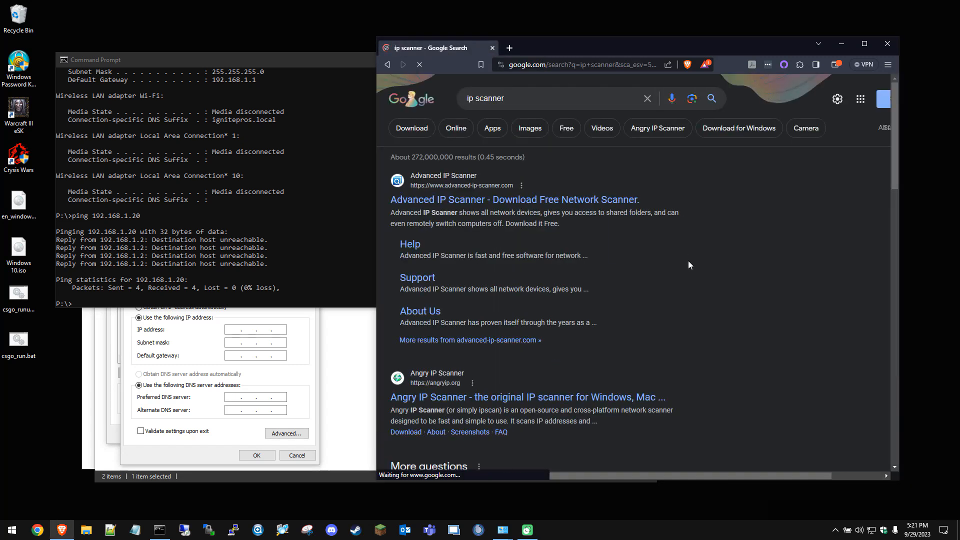
mouse_move(487, 201)
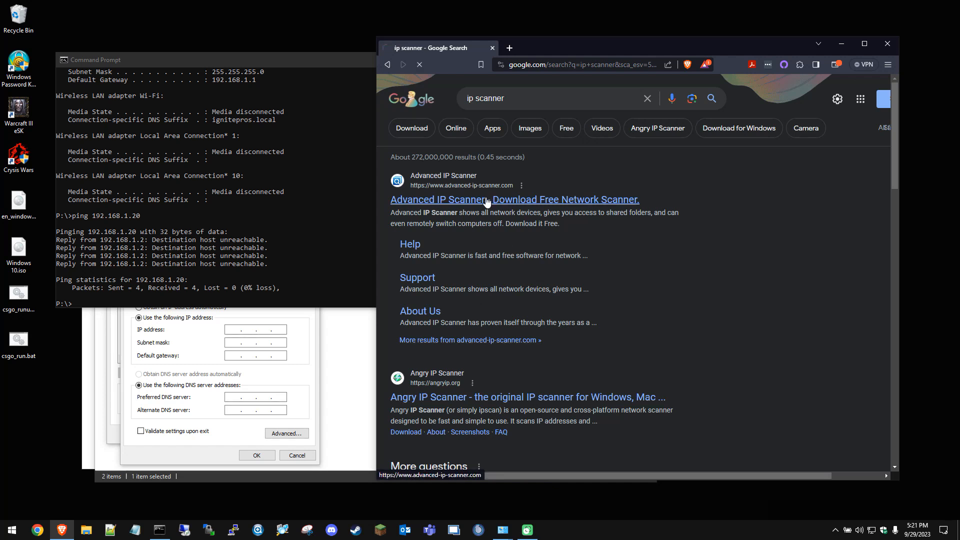
Visit the Advanced IP Scanner site from the Google results, then close the browser.
click(487, 200)
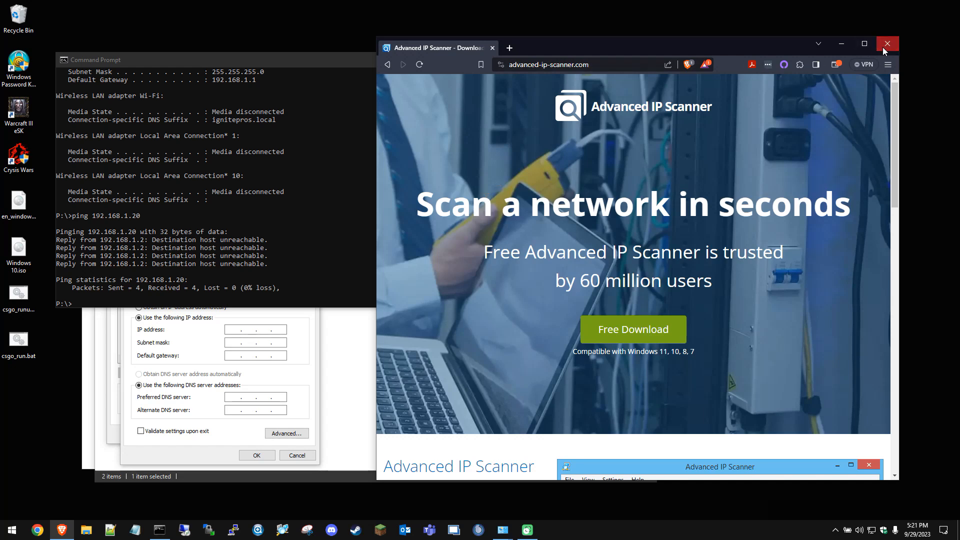
click(887, 44)
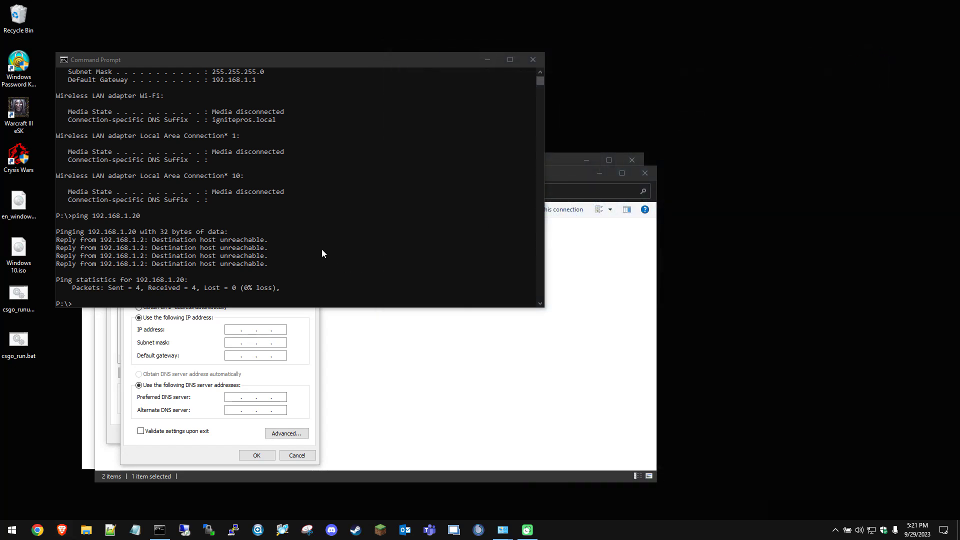
mouse_move(220, 323)
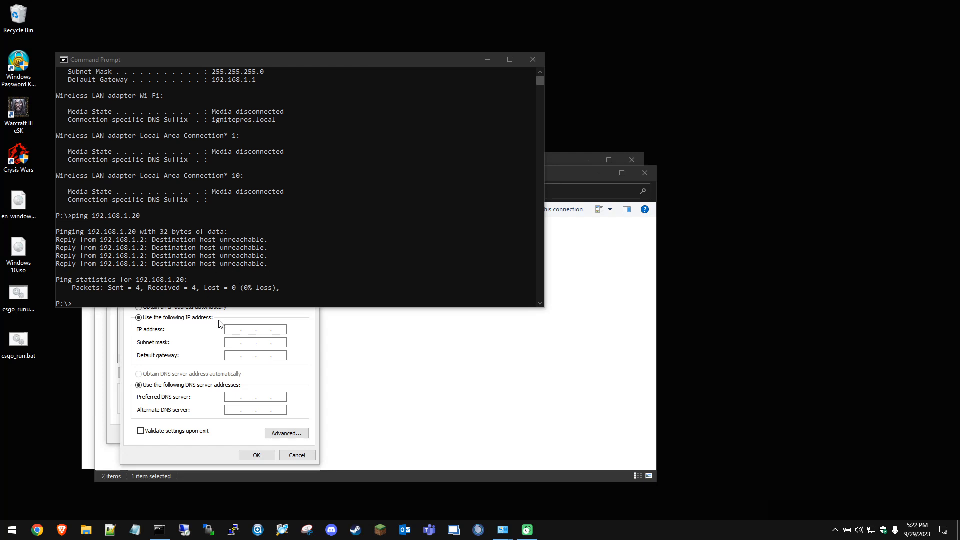
Enter IP 192.168.1.20, mask 255.255.255.0, gateway 192.168.1.1, DNS 8.8.8.8 and 1.1.1.1, then confirm.
text(192.1)
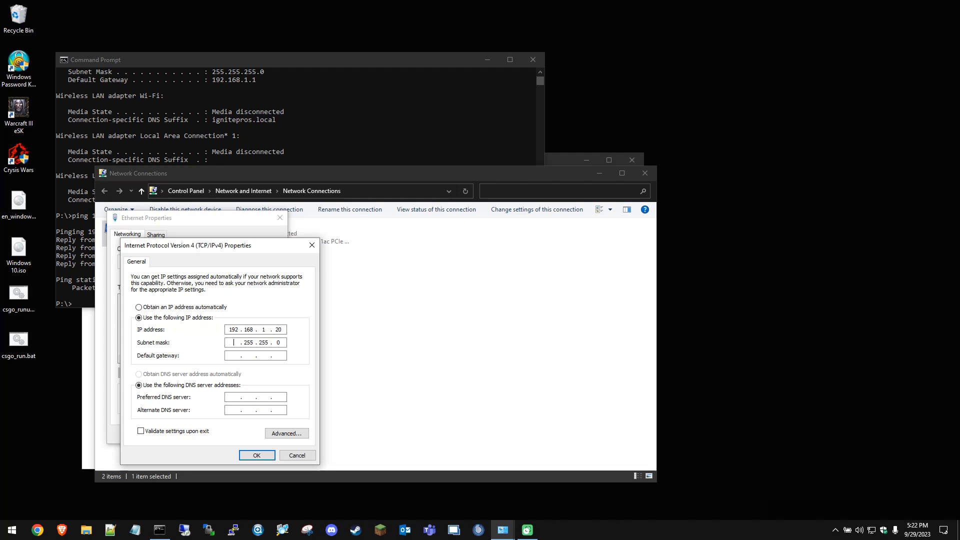
text(192 . 168 .  .)
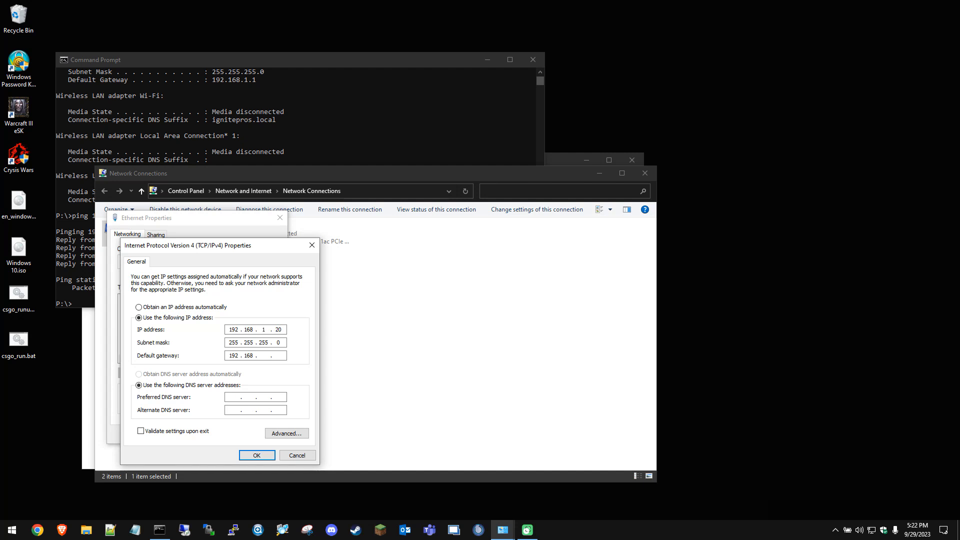
text(8.8.8.8)
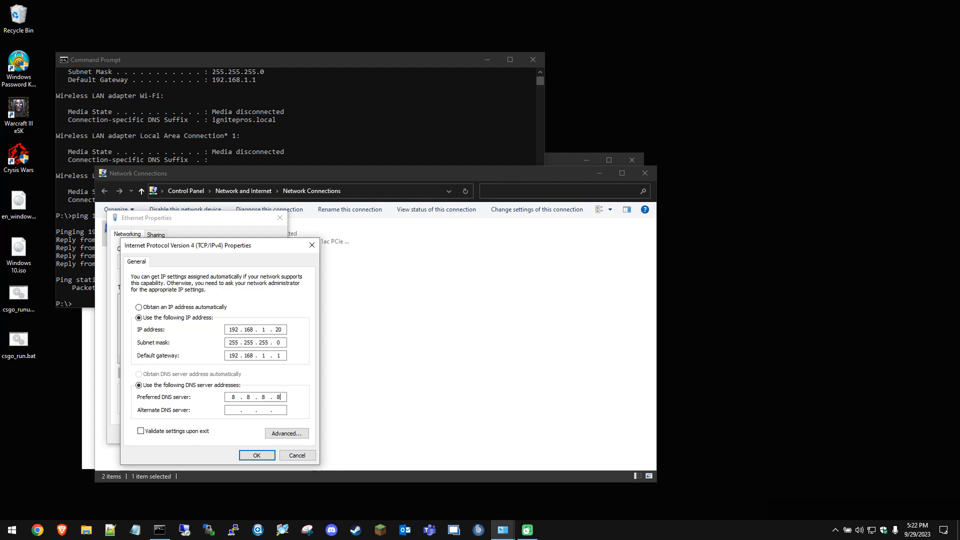
text(1. . .)
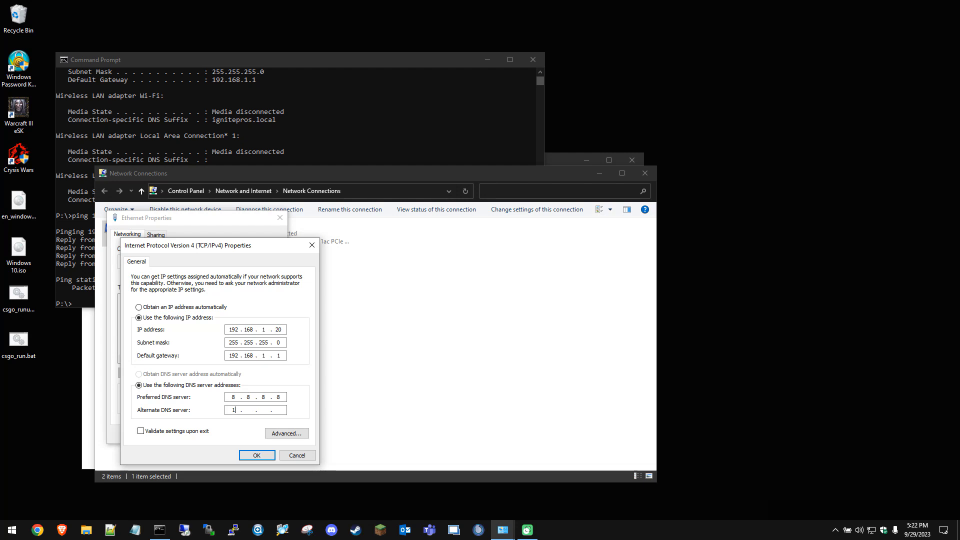
text(1.1.1.1)
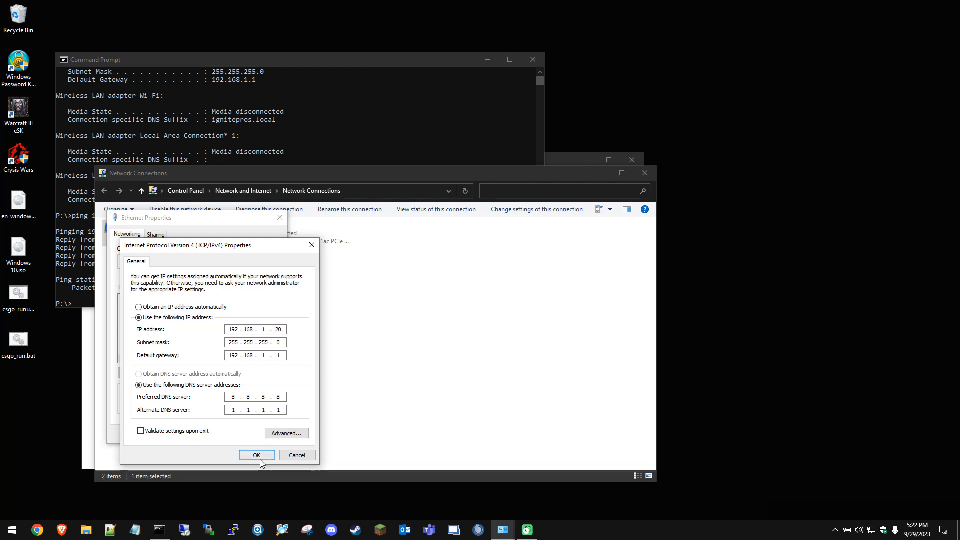
click(256, 455)
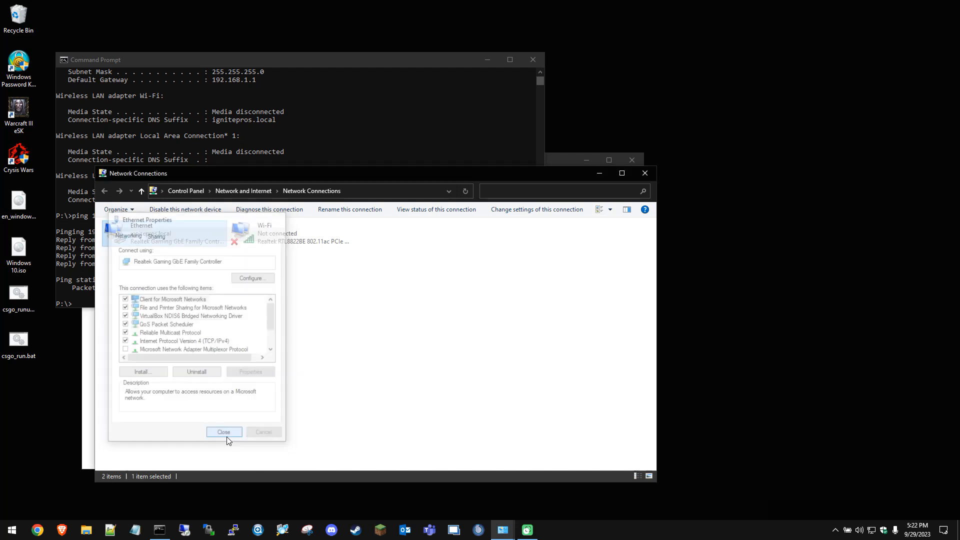
Close Ethernet Properties, ping 192.168.1.20 with 0% loss, and load google.com.
click(224, 431)
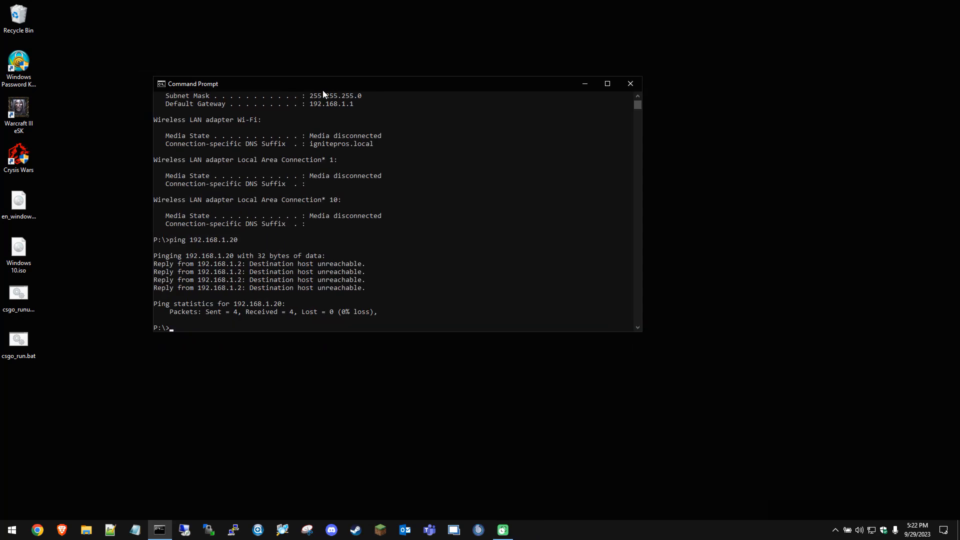
text(ping 192.168.1.20)
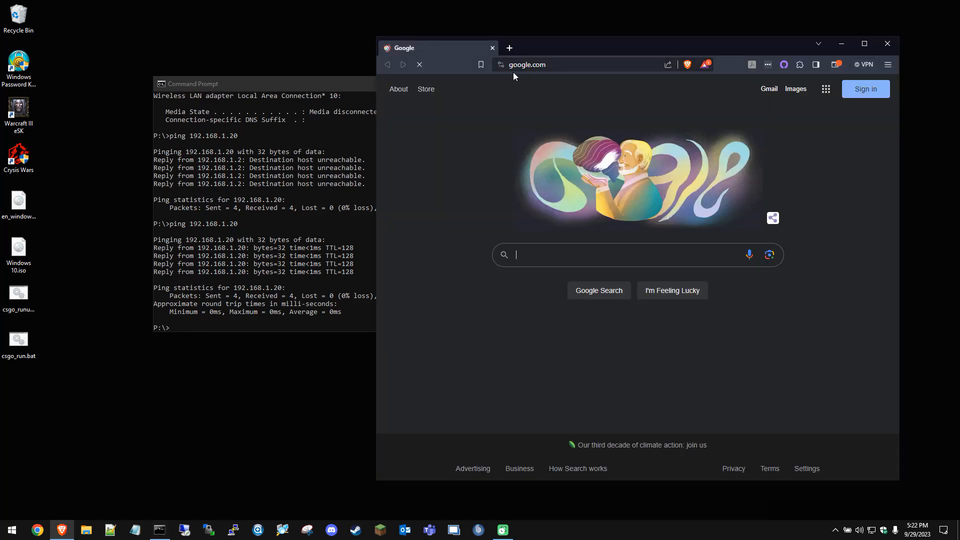
click(534, 65)
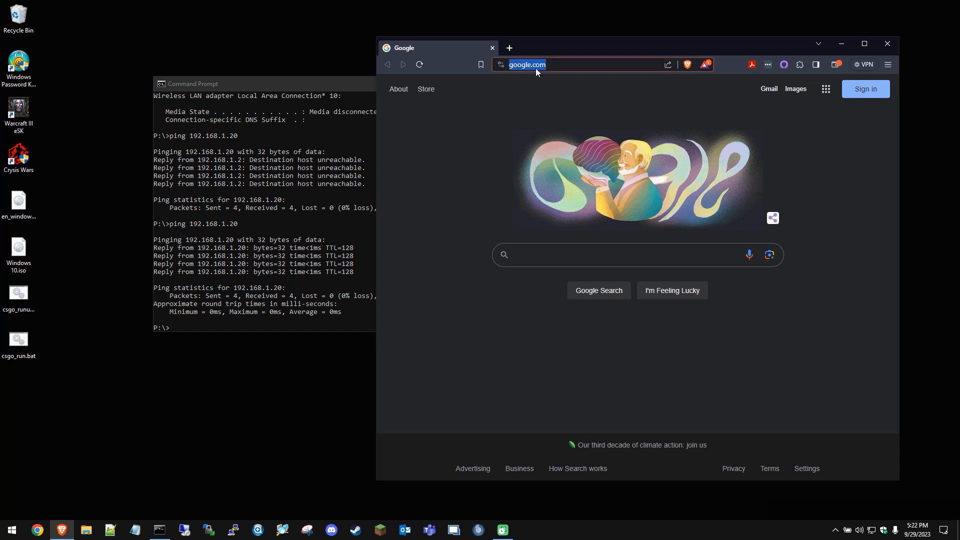
mouse_move(899, 496)
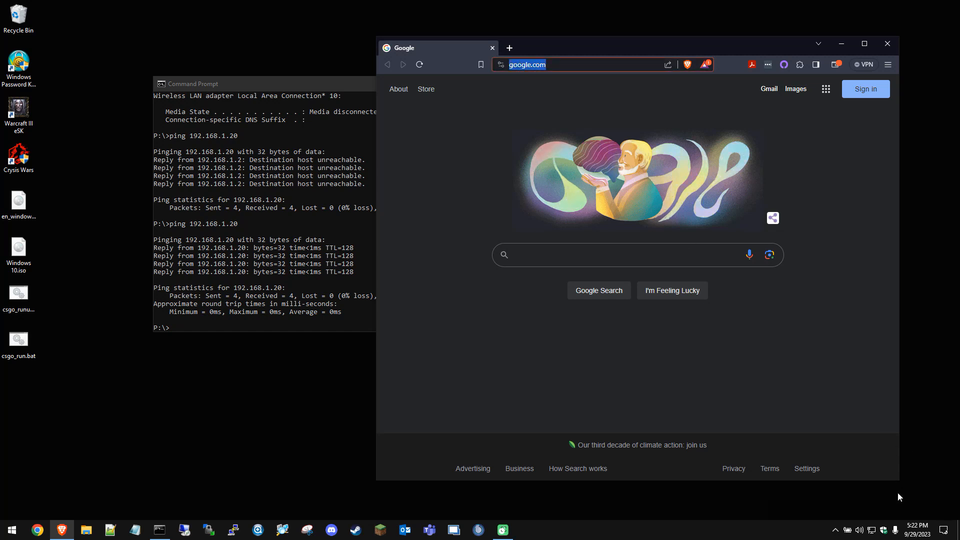
mouse_move(297, 302)
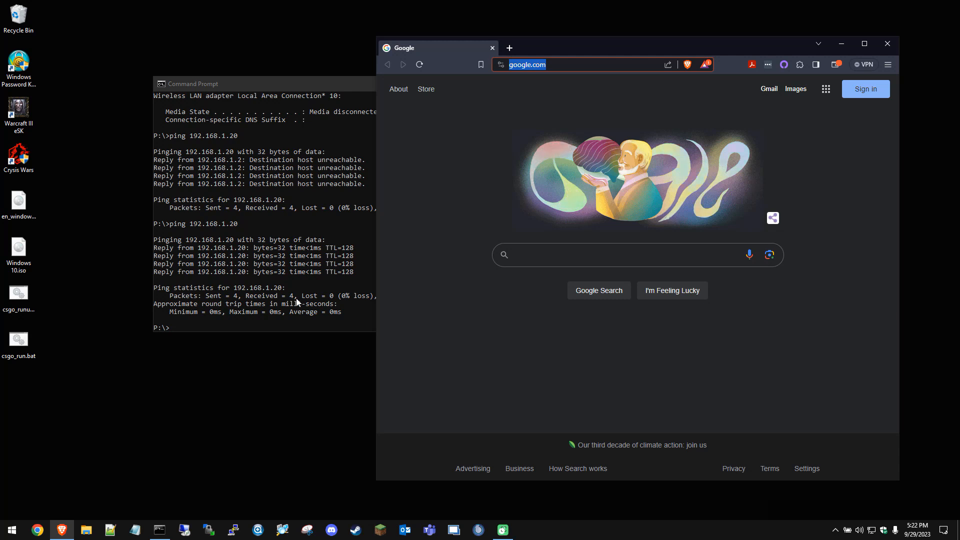
mouse_move(42, 338)
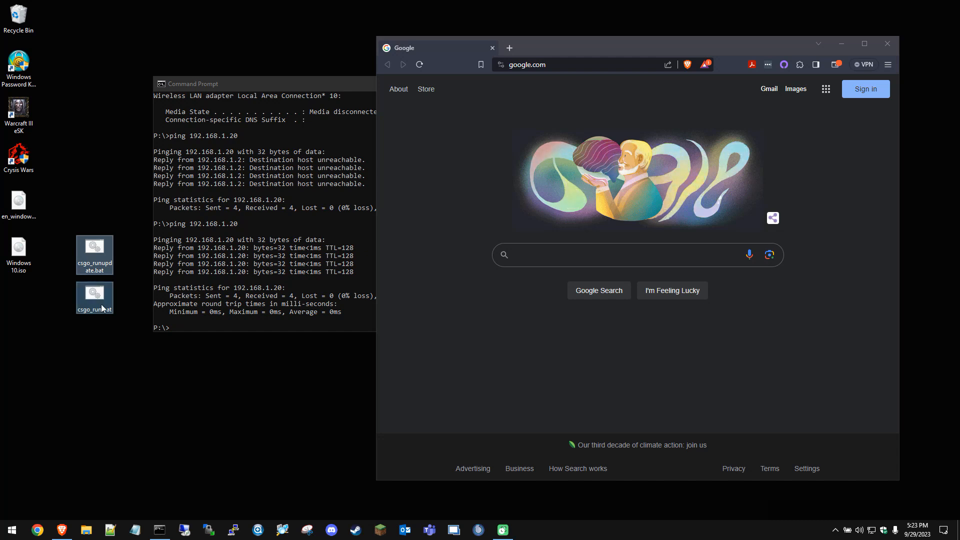
Edit csgo_run.bat in Notepad++ and select the port value 27015.
right_click(94, 297)
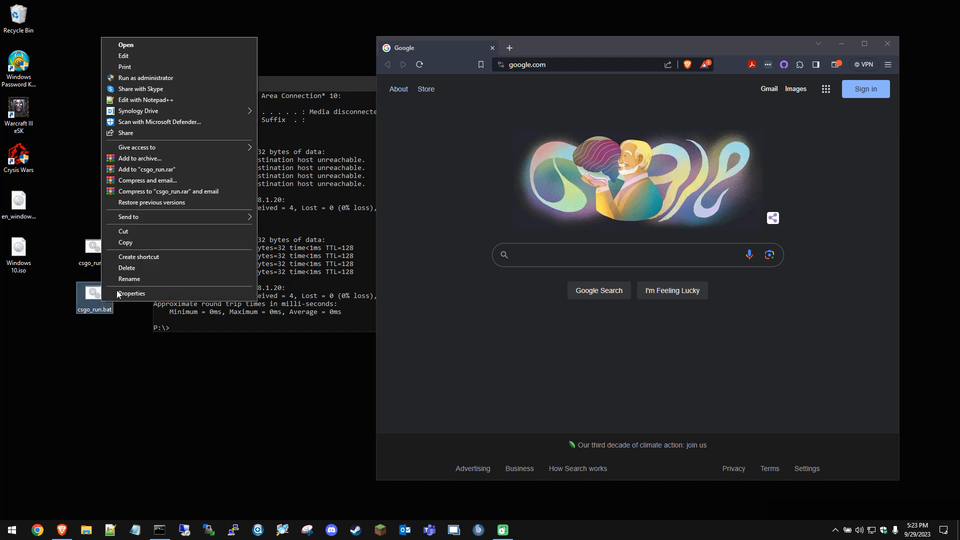
click(146, 99)
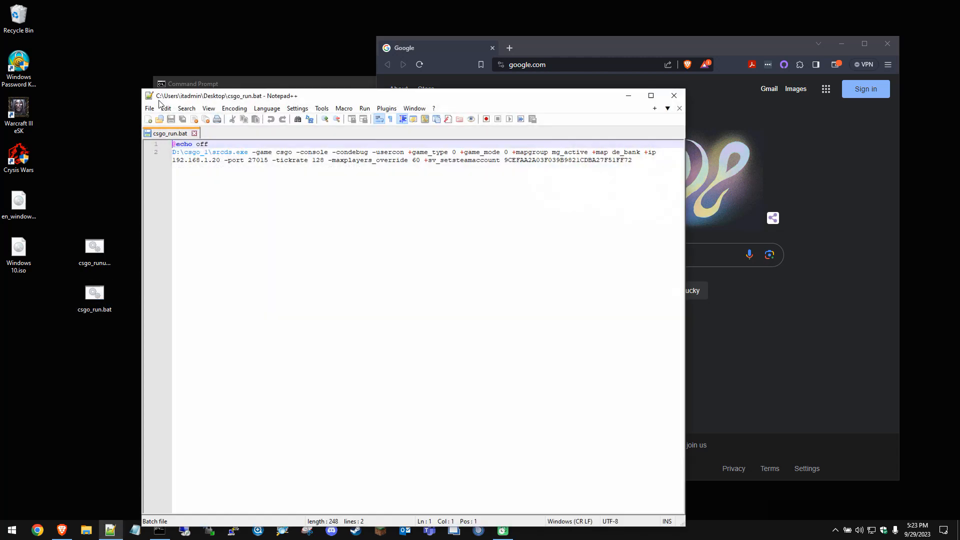
drag(225, 96, 292, 85)
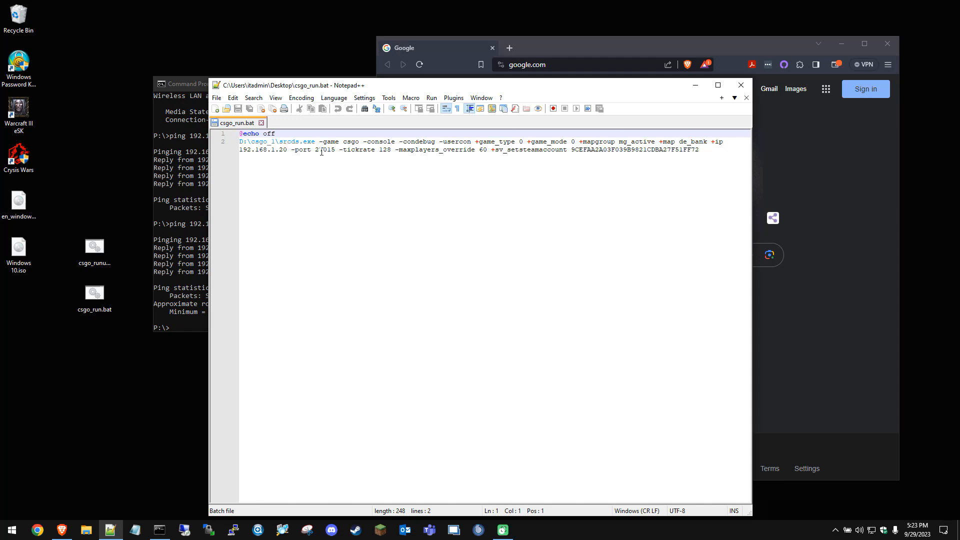
double_click(324, 150)
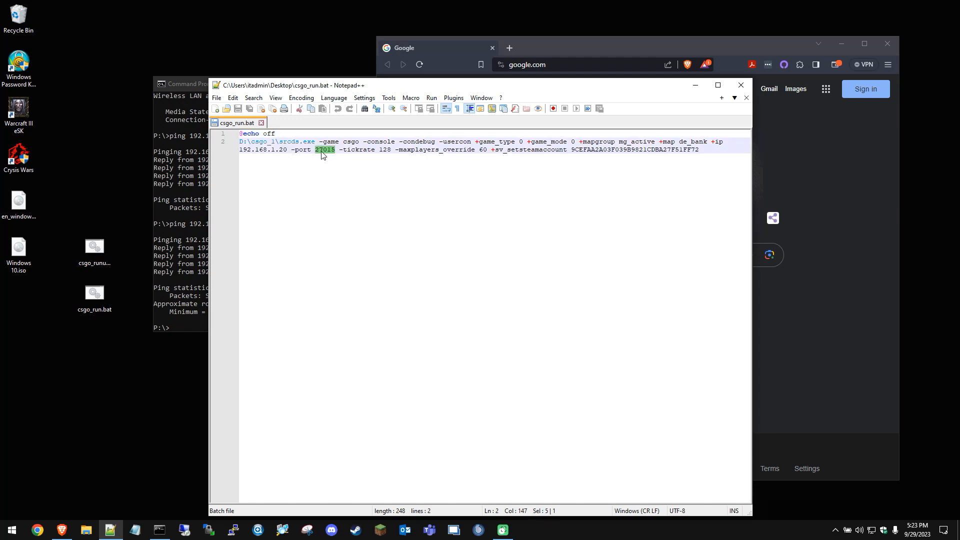
mouse_move(776, 103)
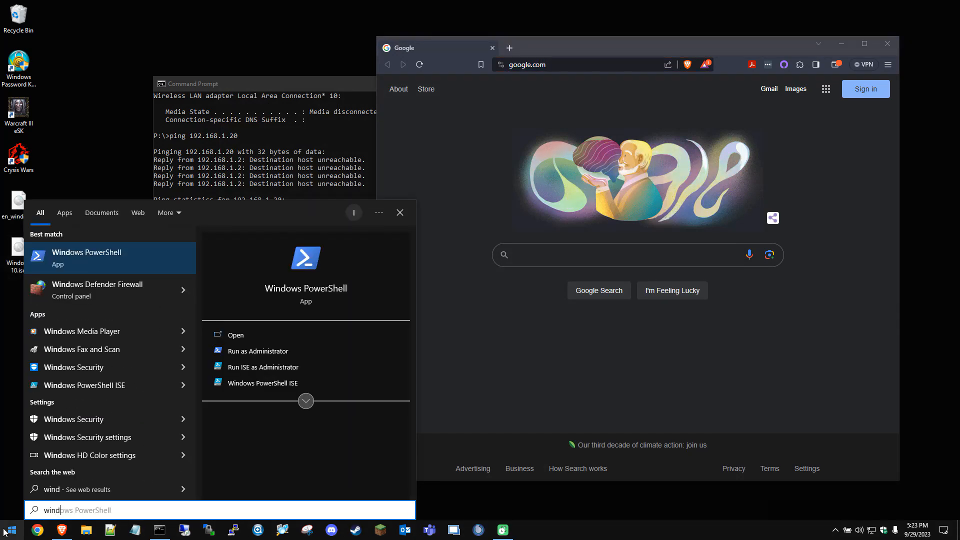
Open Windows Defender Firewall's advanced settings and start a new inbound rule.
click(98, 289)
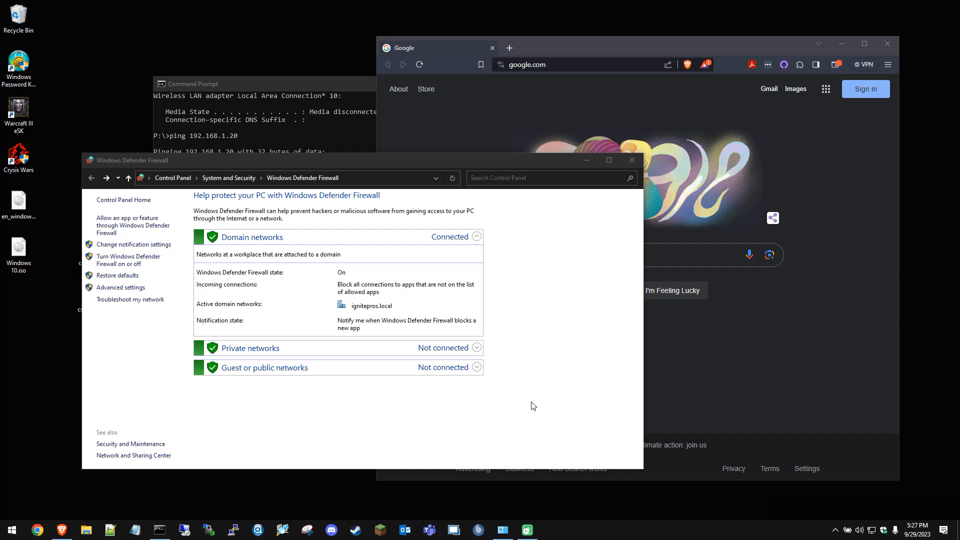
mouse_move(142, 303)
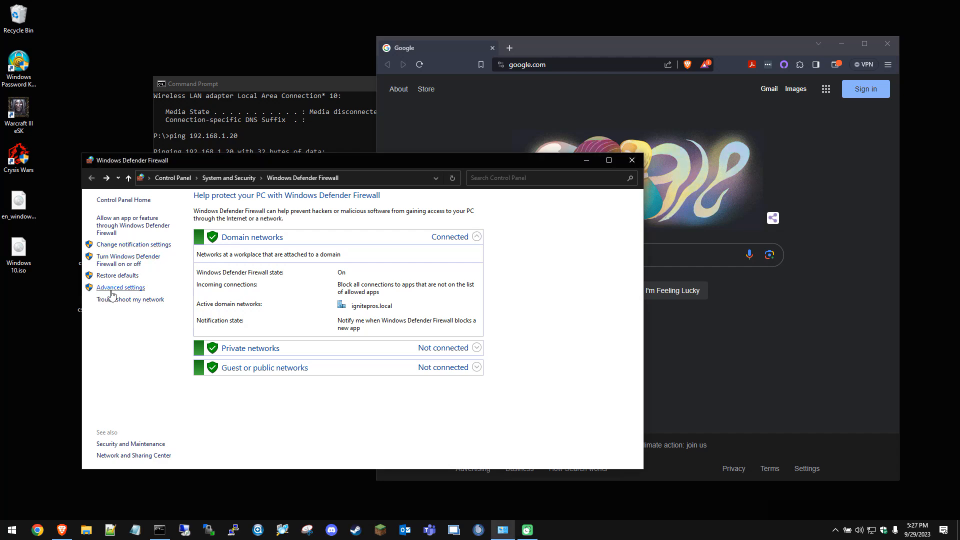
click(121, 287)
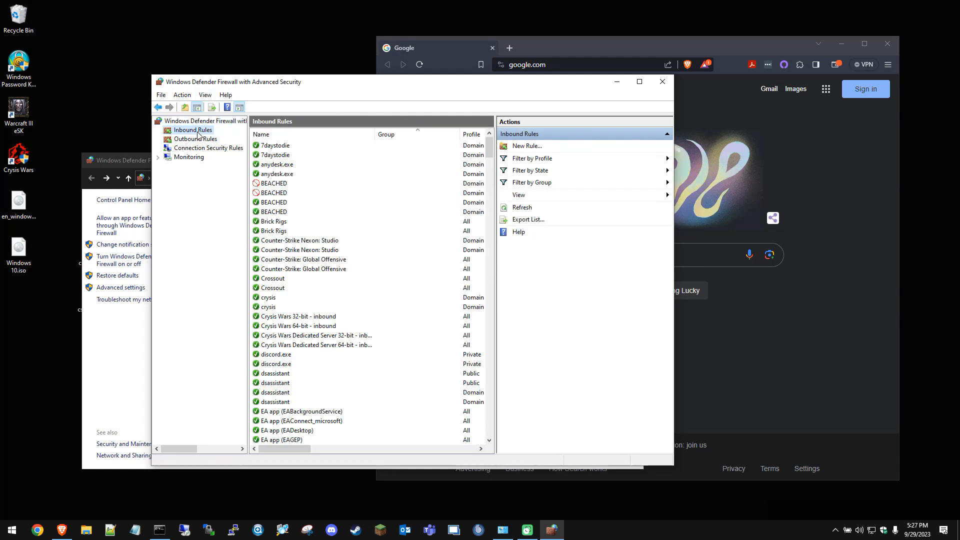
right_click(194, 129)
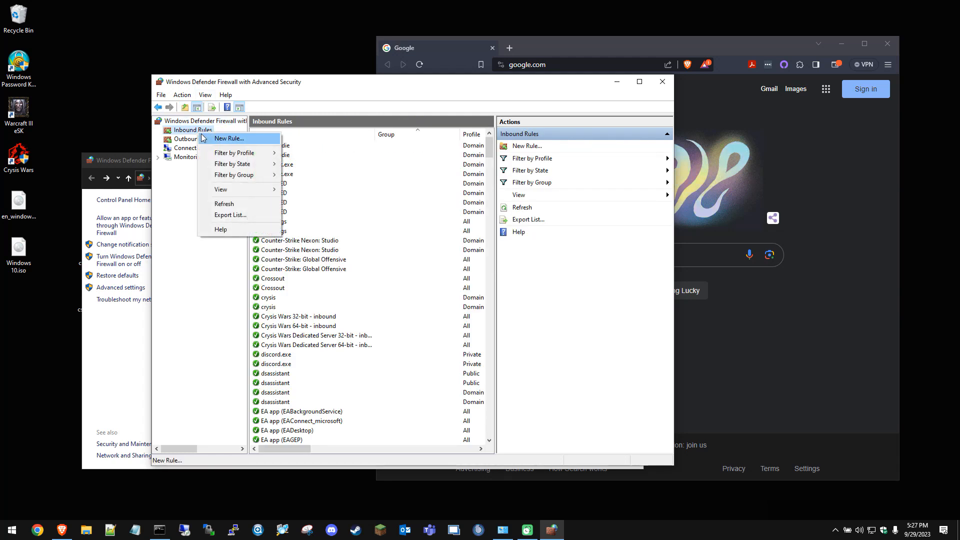
click(229, 138)
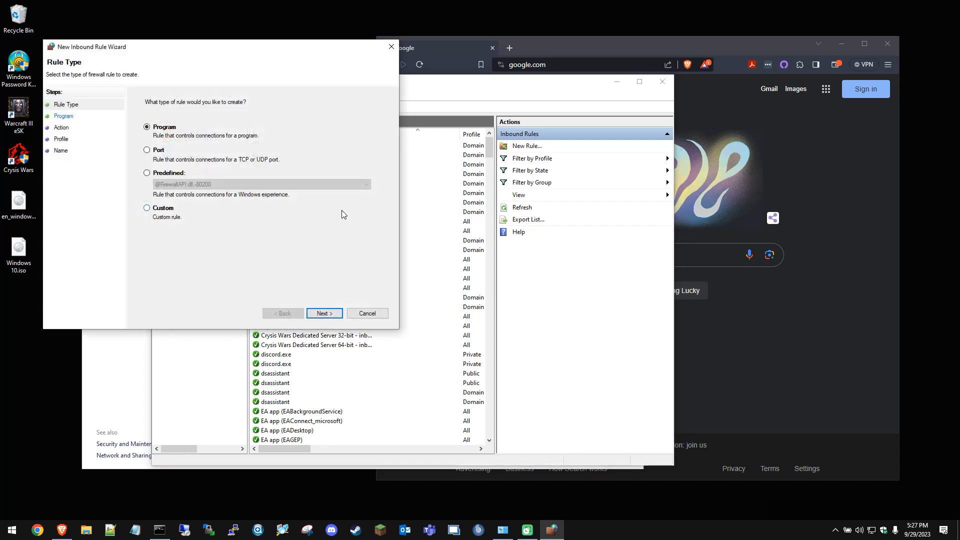
Make it a port rule allowing TCP 27015, named CSGO TCP.
click(324, 313)
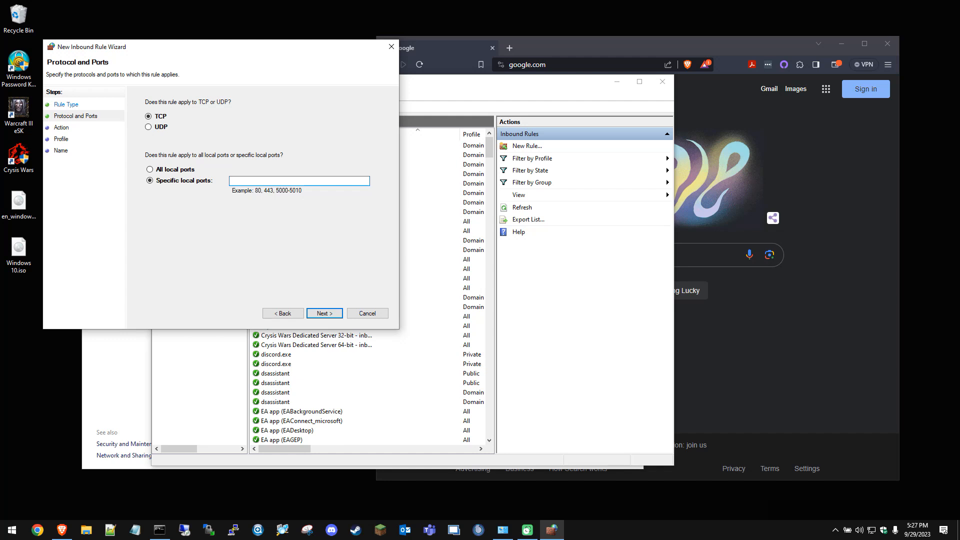
text(27015-27017)
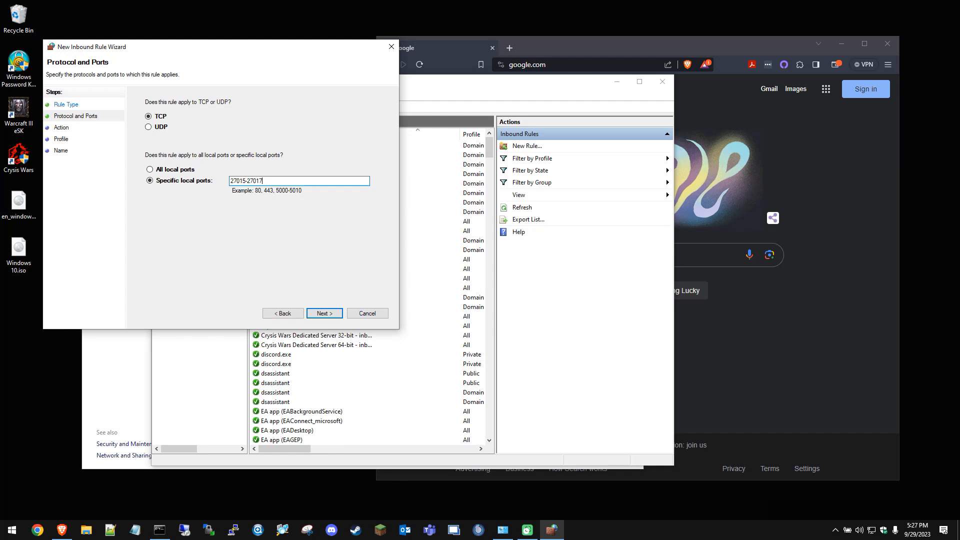
key(Backspace)
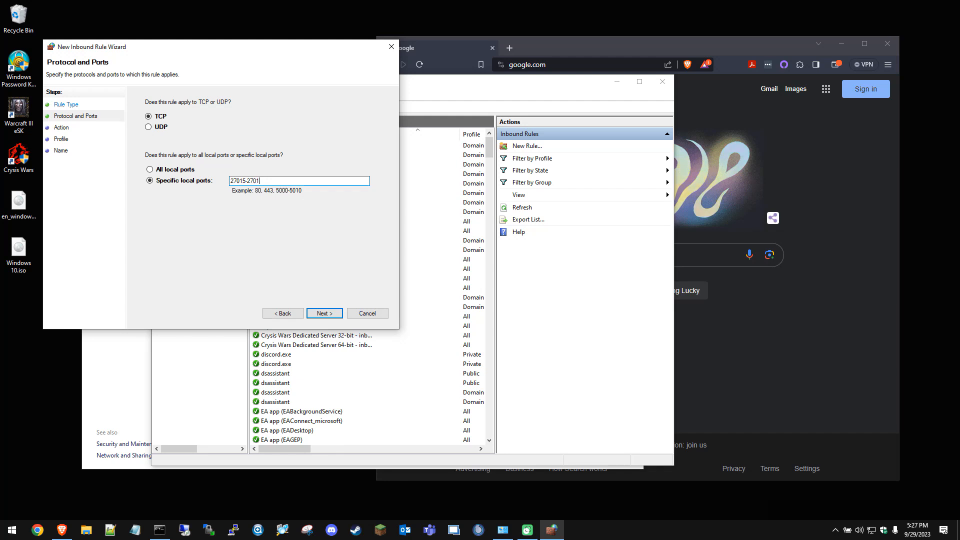
key(Backspace)
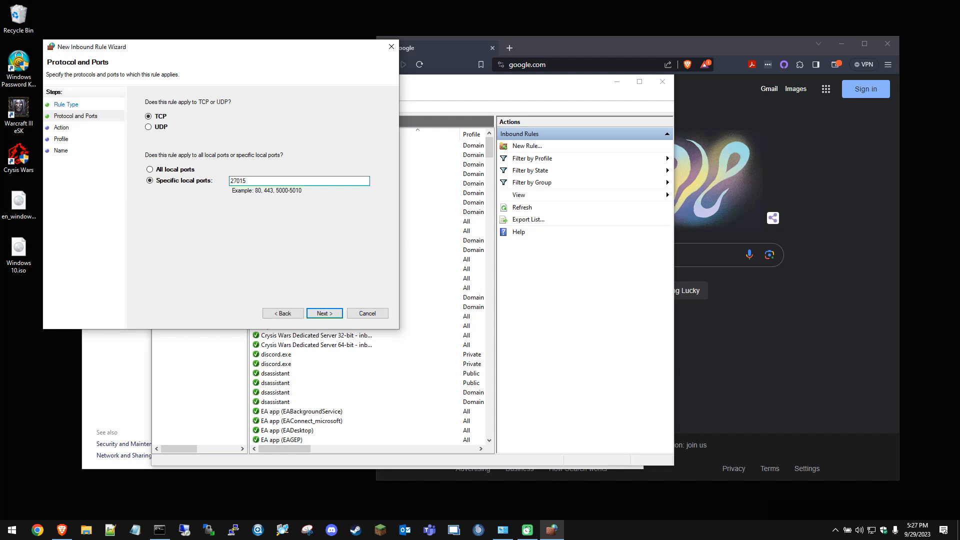
click(324, 313)
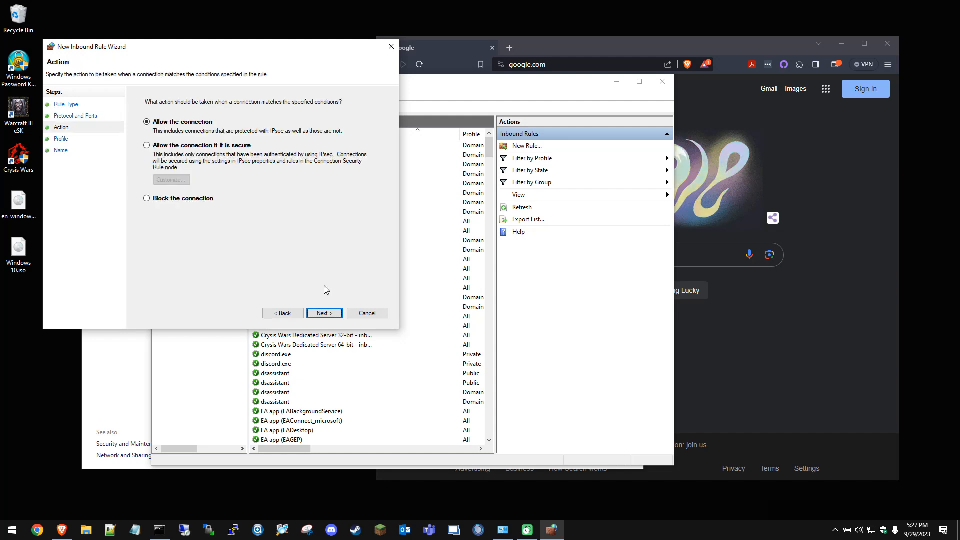
click(323, 313)
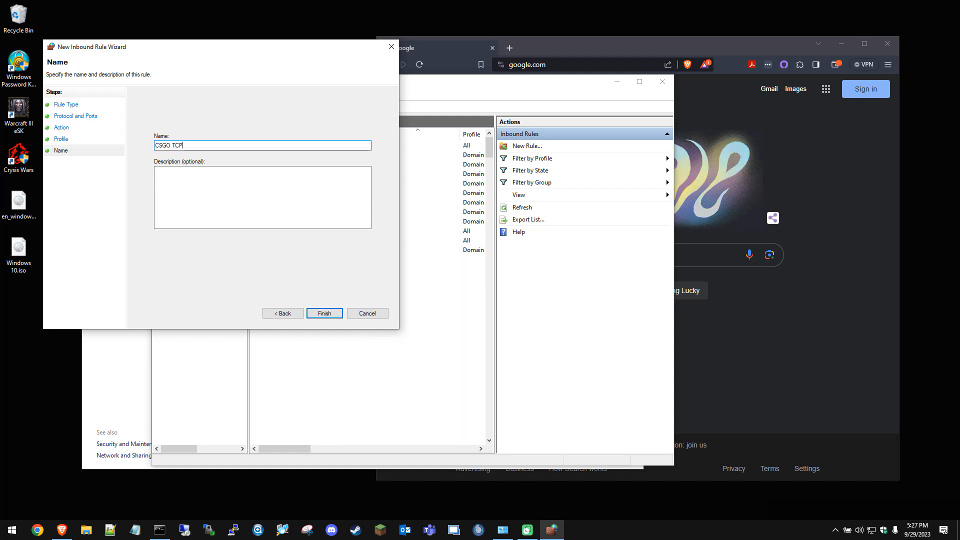
click(324, 313)
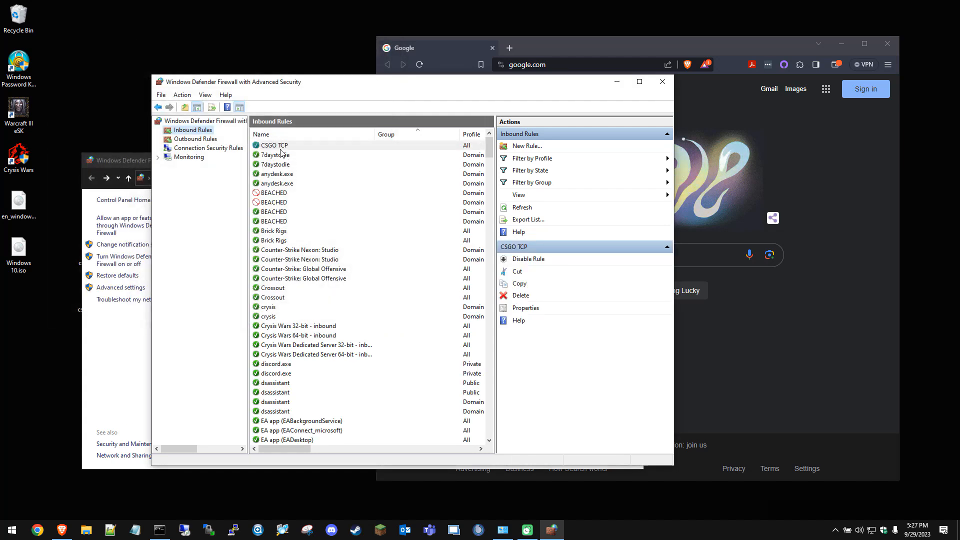
click(526, 307)
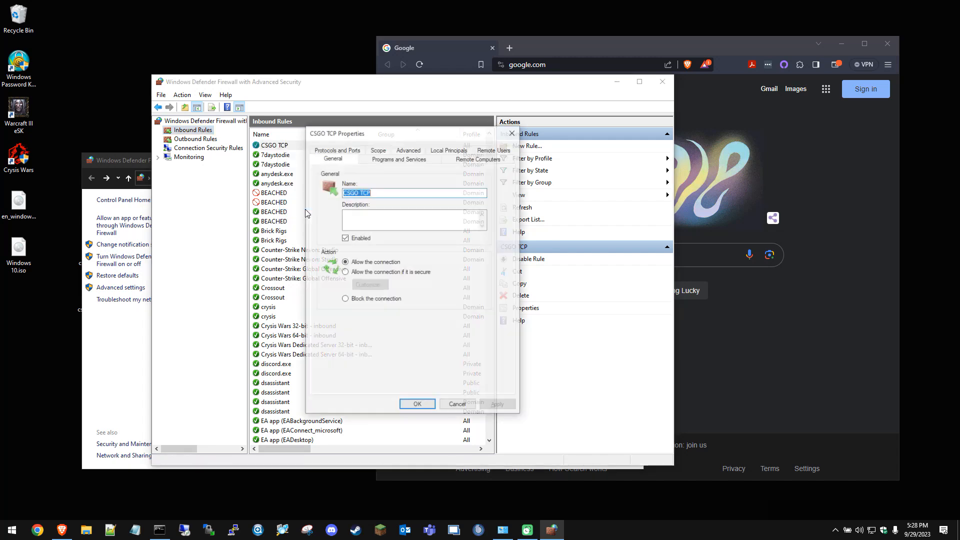
click(337, 150)
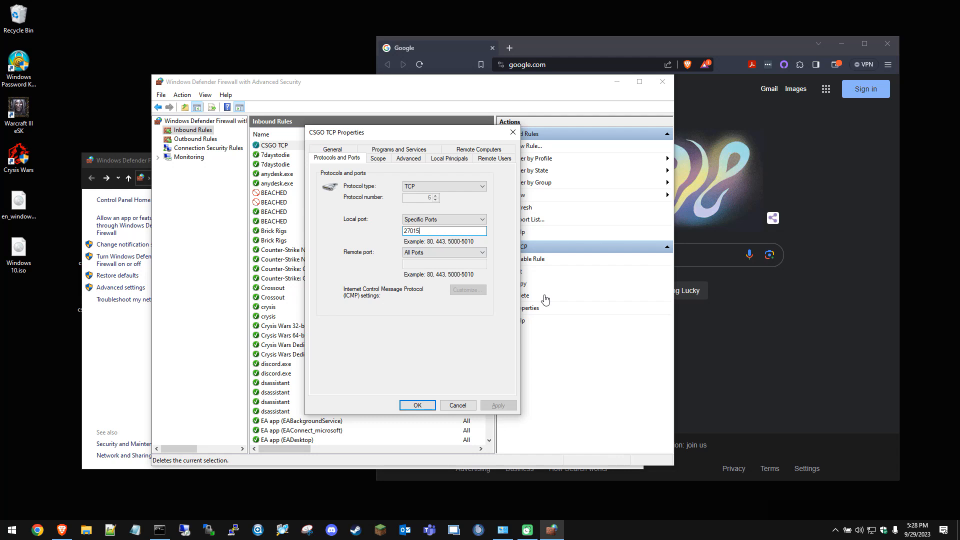
text(-)
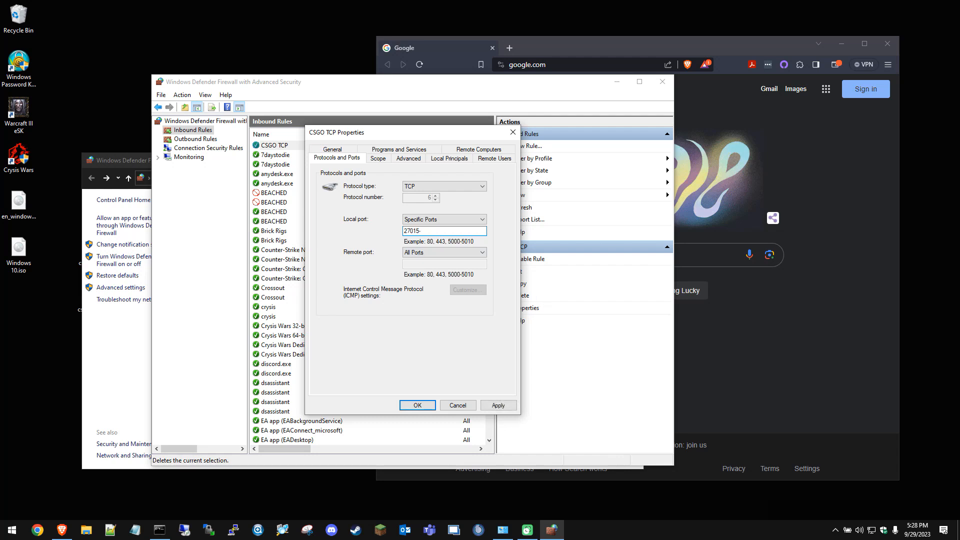
text(27017)
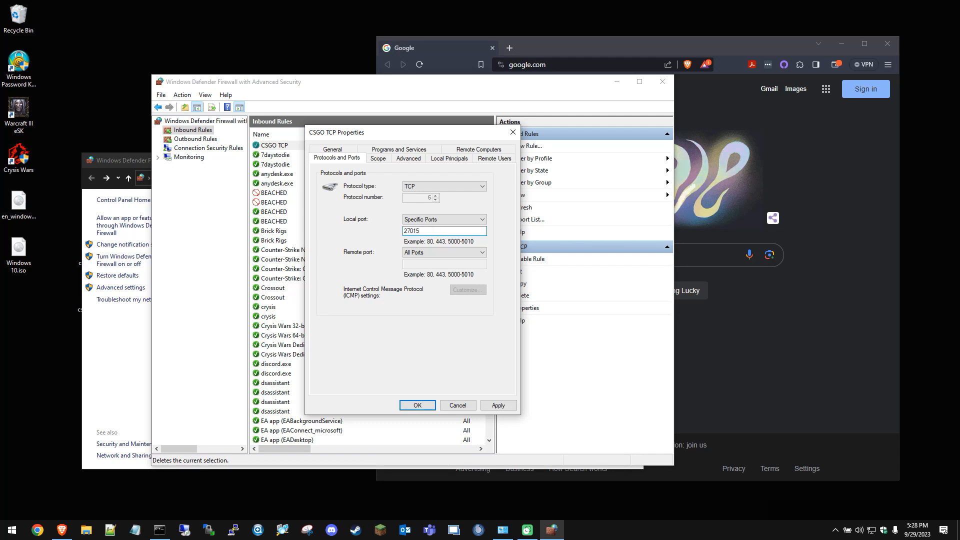
click(417, 405)
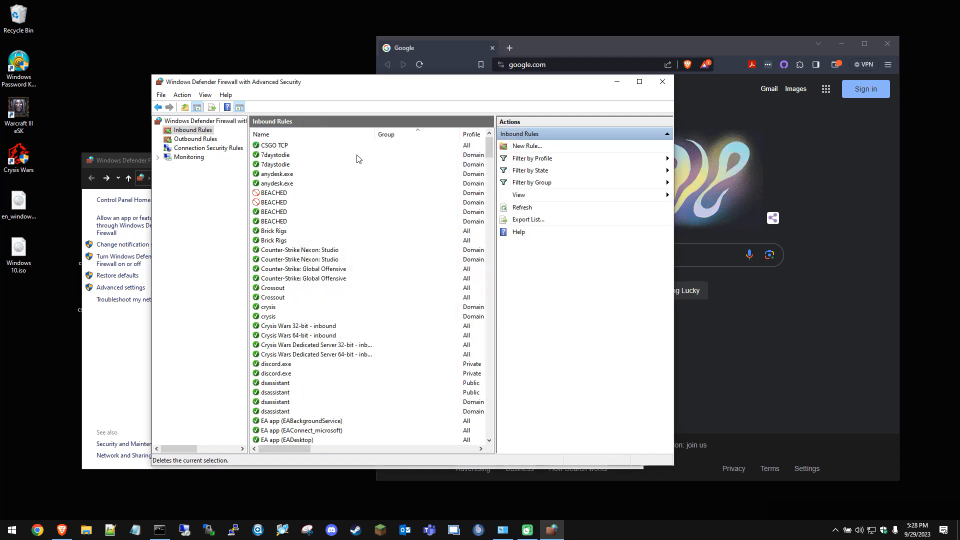
Add an inbound port rule allowing UDP 27015 on all profiles, named CSGO UDP.
right_click(192, 130)
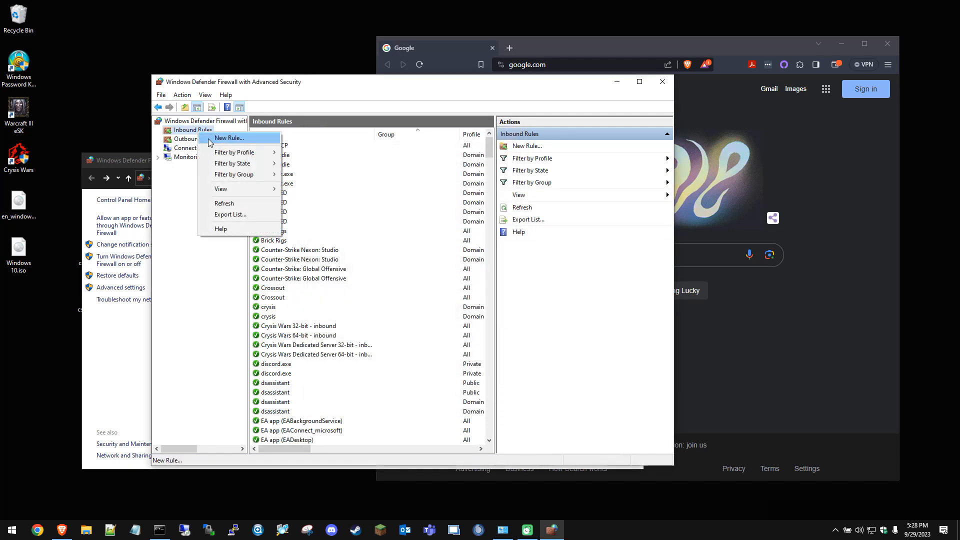
click(229, 138)
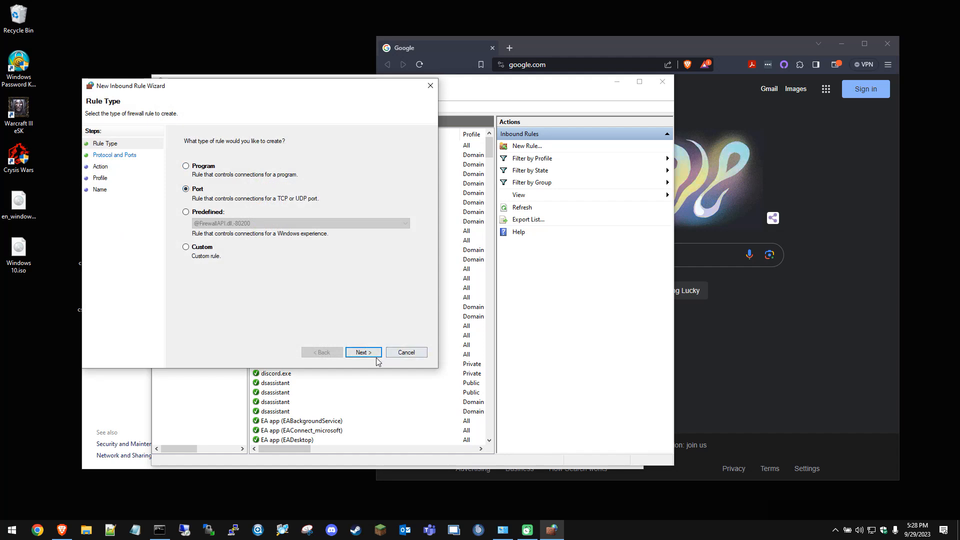
click(363, 352)
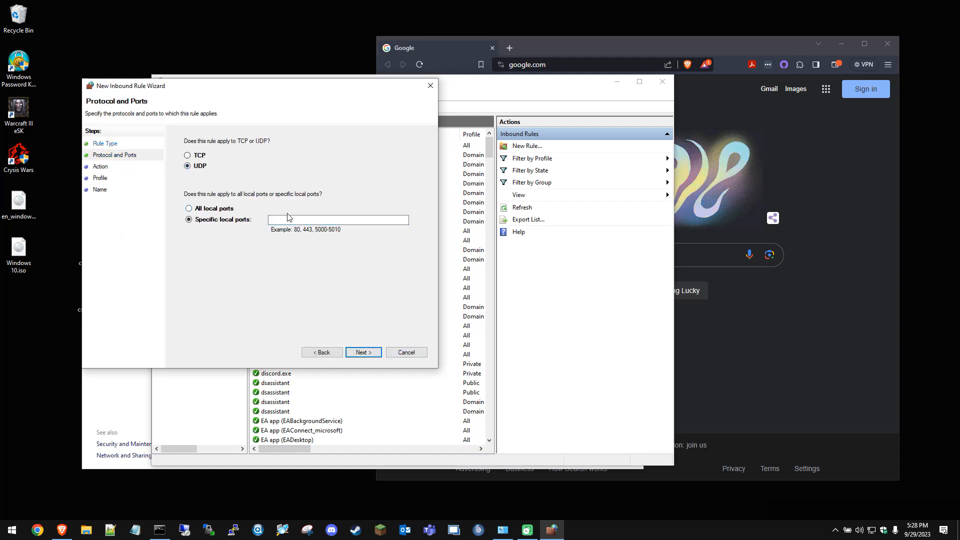
click(337, 220)
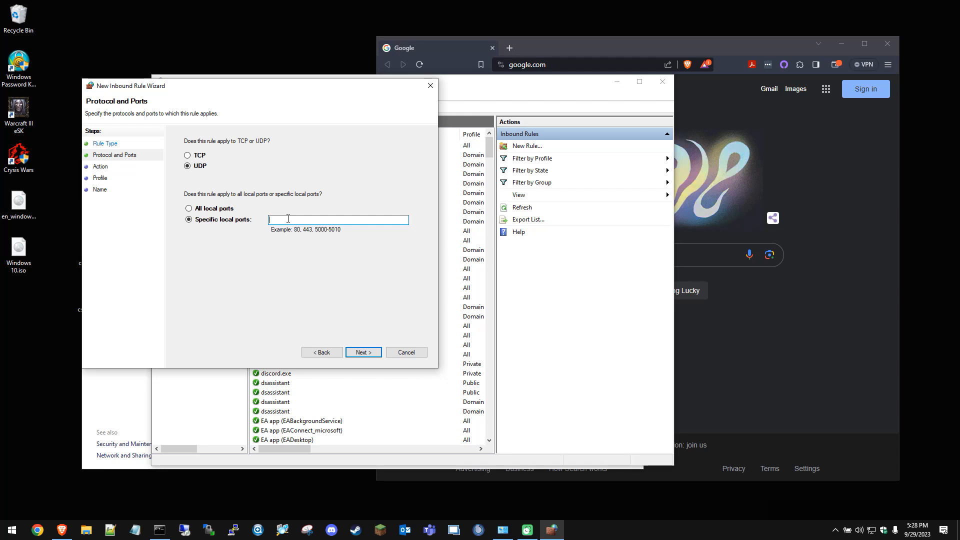
text(27015)
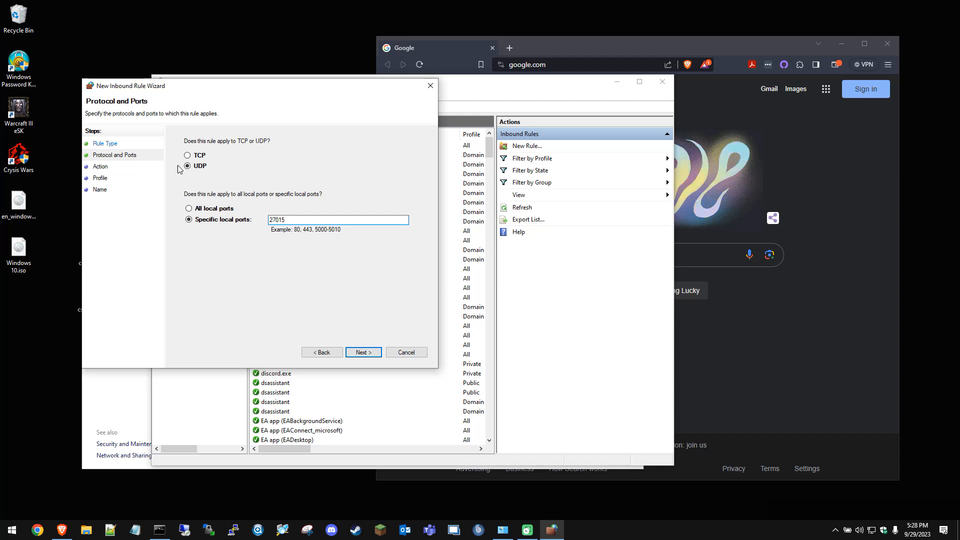
click(363, 352)
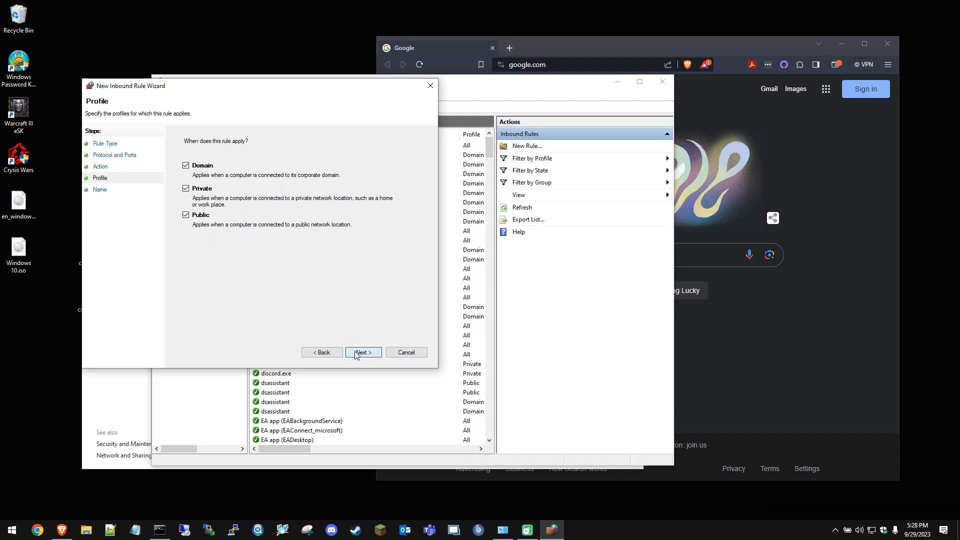
click(363, 351)
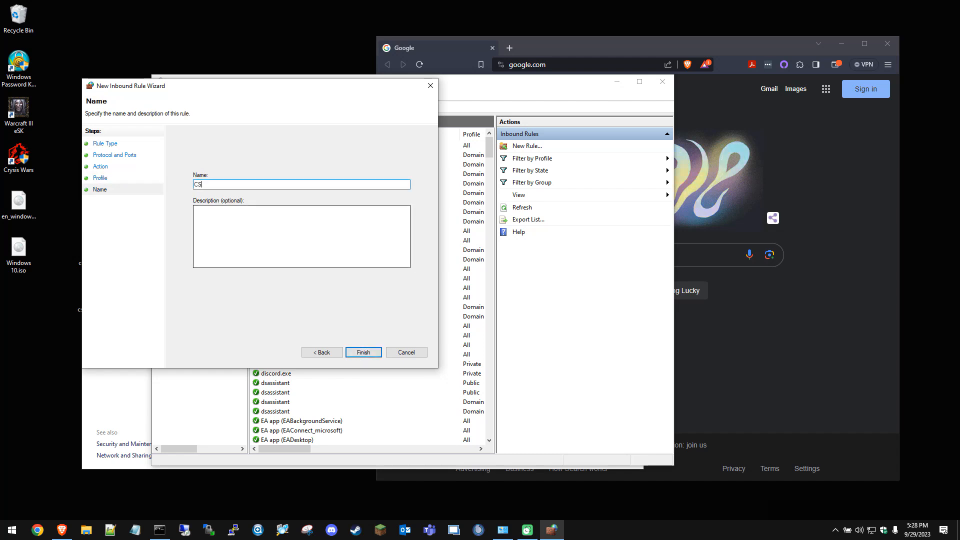
click(363, 352)
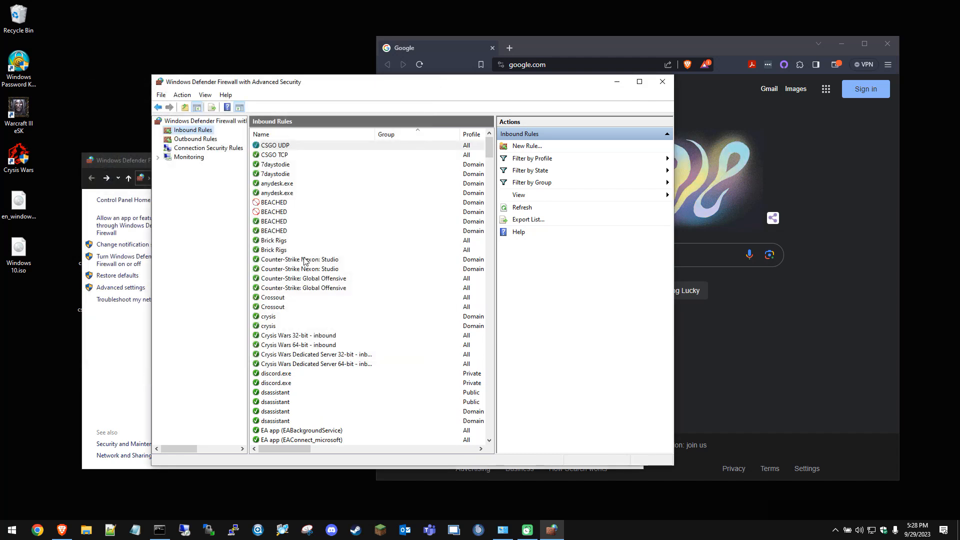
click(276, 145)
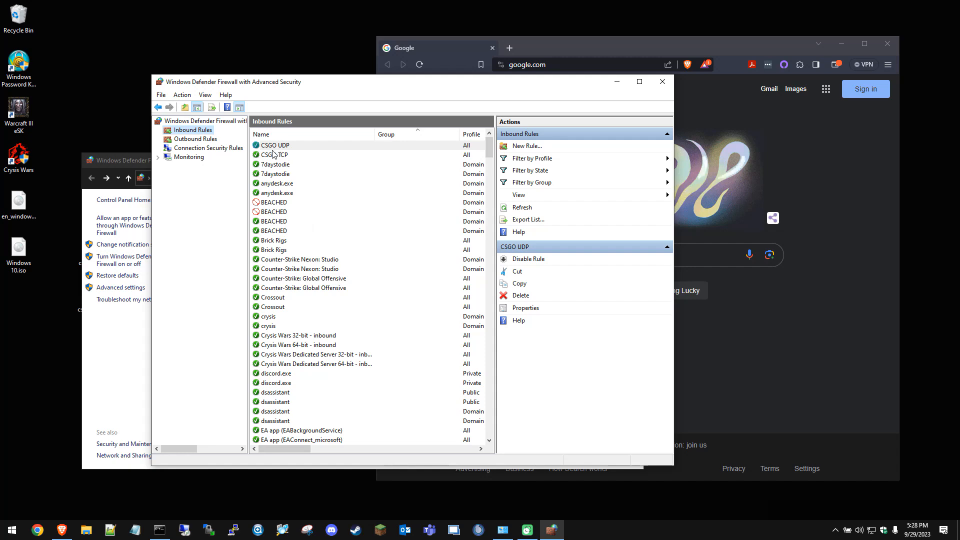
right_click(273, 155)
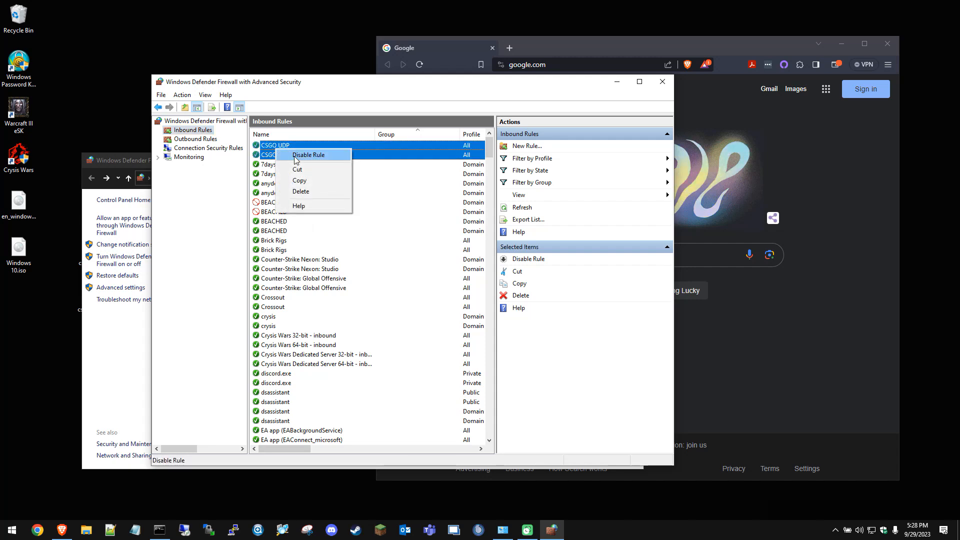
click(308, 155)
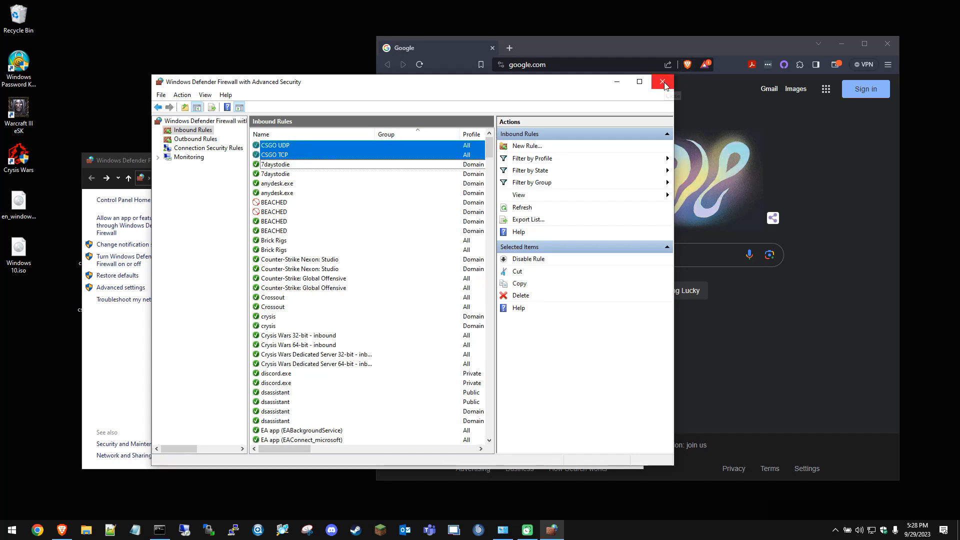
mouse_move(663, 82)
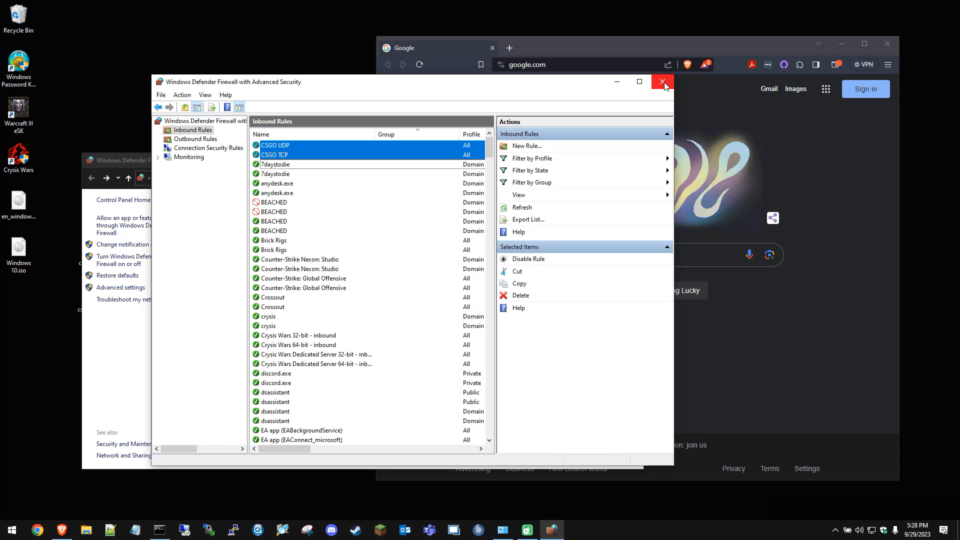
Close the firewall window and run ipconfig, showing IPv4 192.168.1.20 and gateway 192.168.1.1.
click(663, 81)
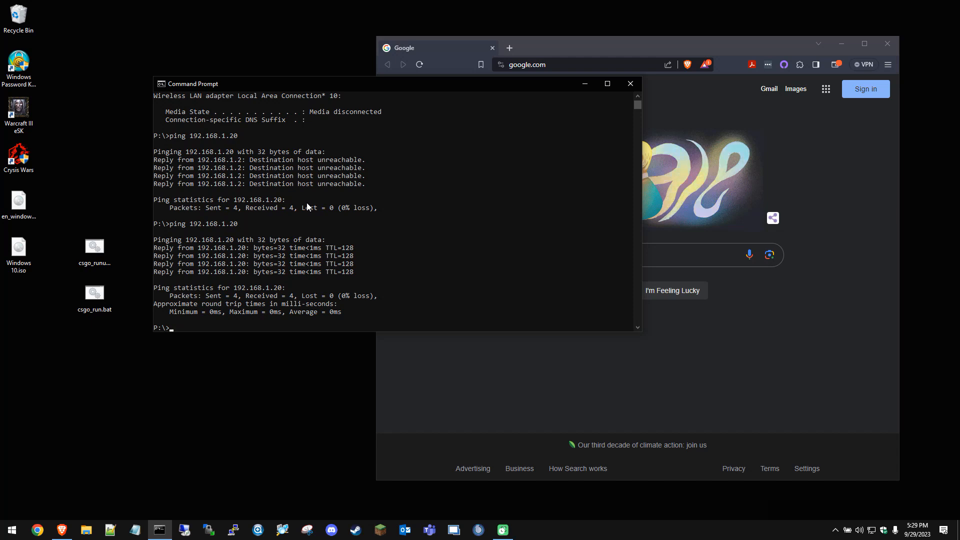
text(ipconfig)
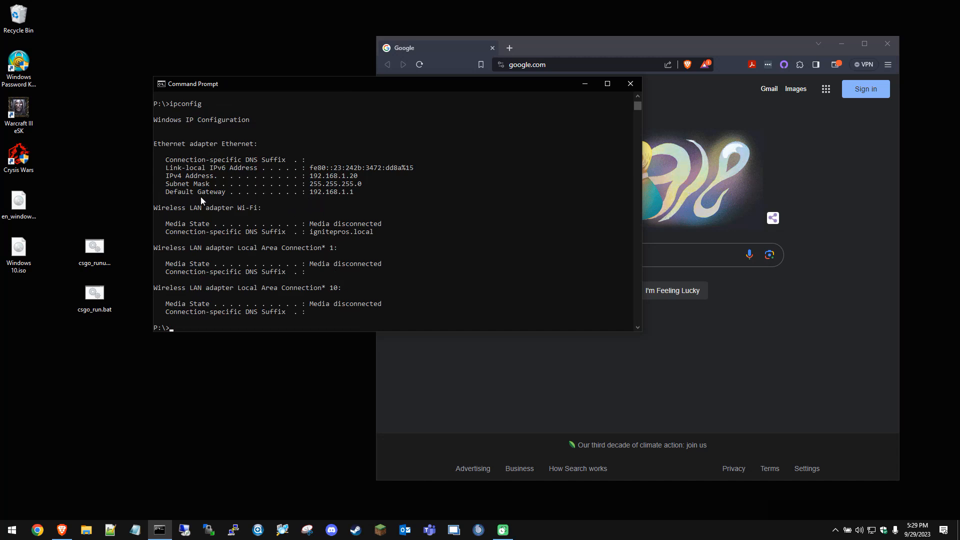
mouse_move(354, 200)
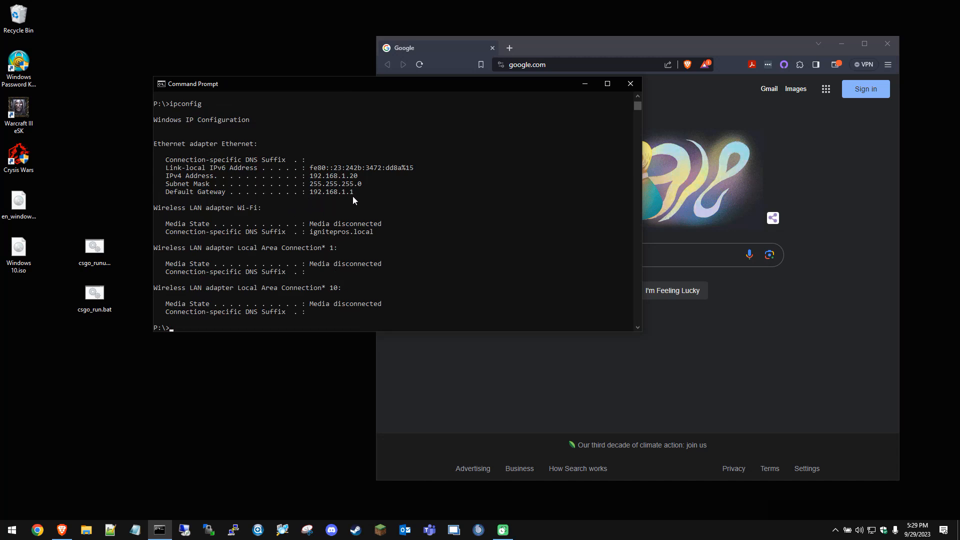
mouse_move(357, 196)
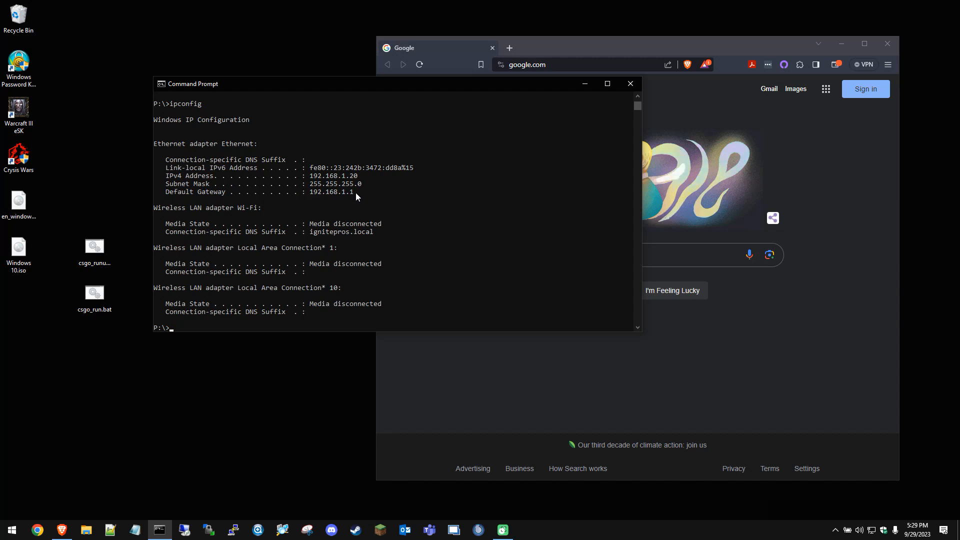
mouse_move(576, 93)
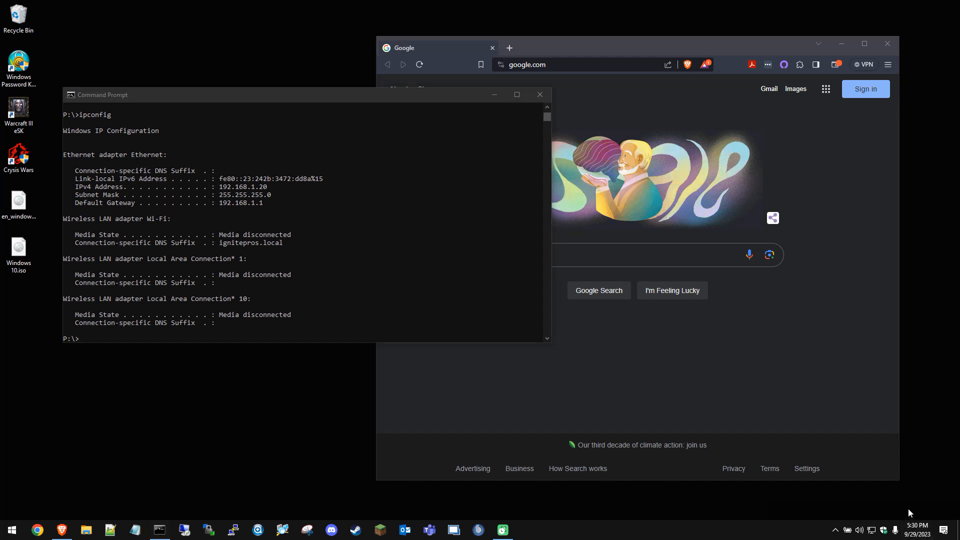
Load 192.168.1.1 in Brave and enter the admin username and password in the sign-in prompt.
click(580, 64)
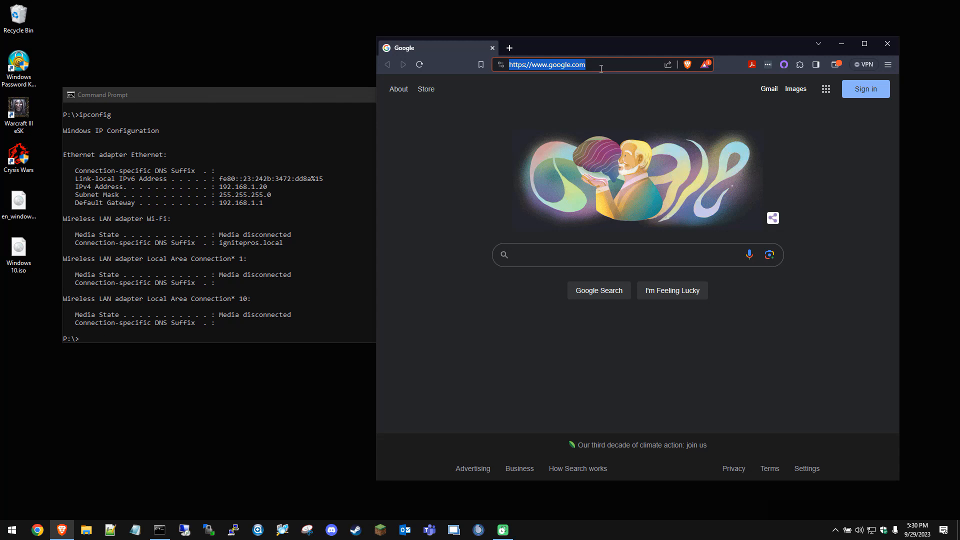
text(192.168.1.1)
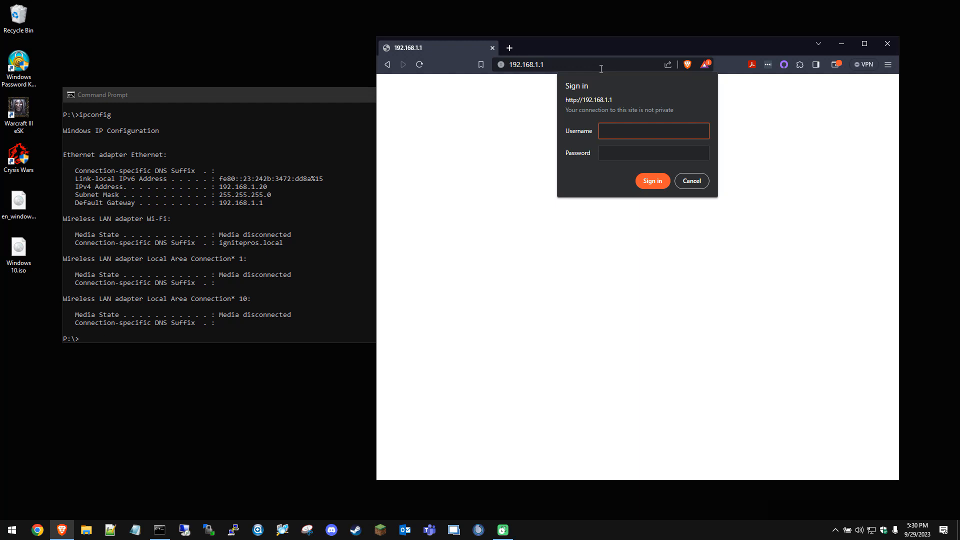
text(admin)
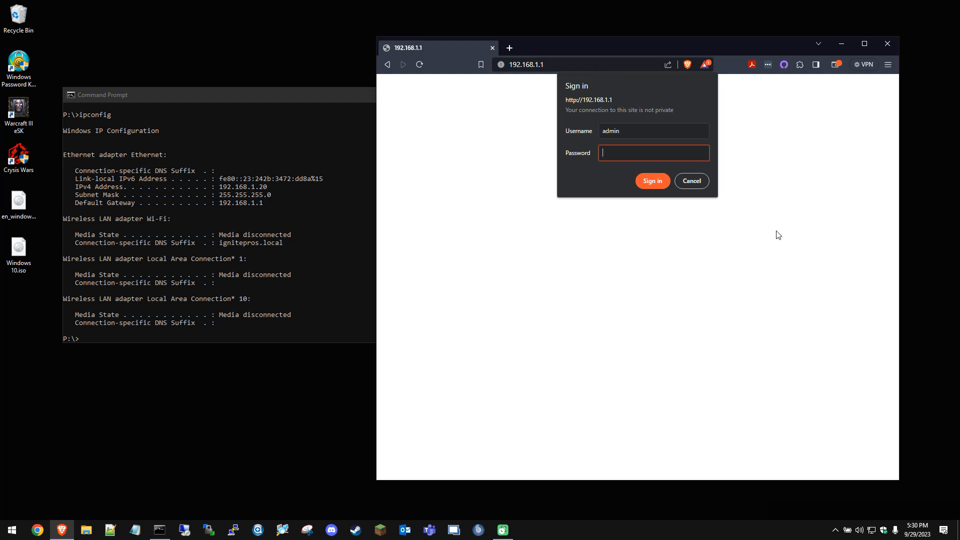
mouse_move(819, 413)
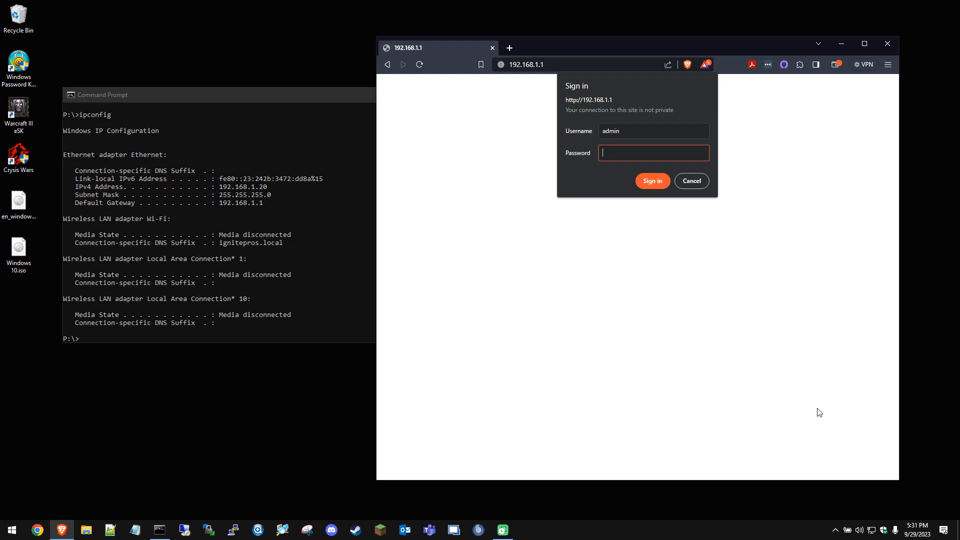
text(password)
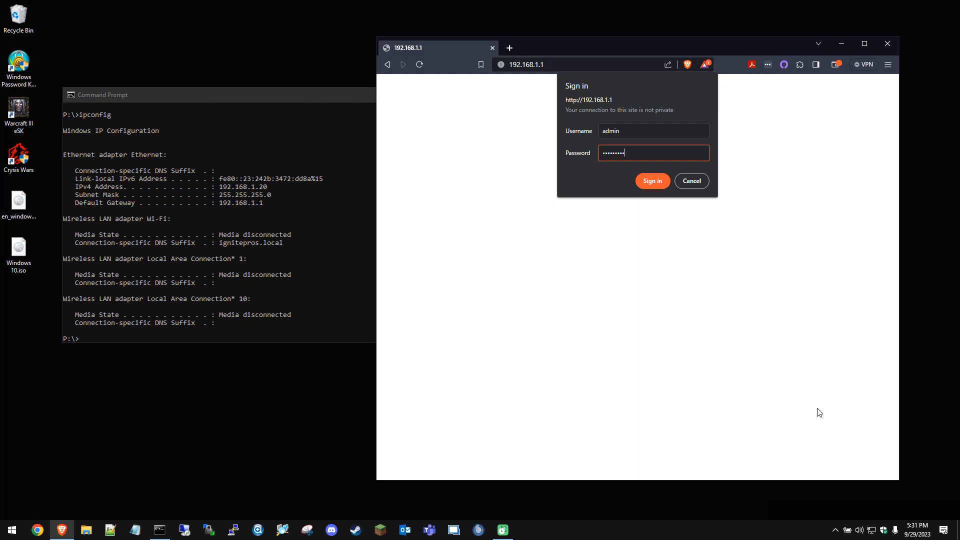
Submit the router sign-in to reach the Nighthawk R7000P home page.
click(652, 181)
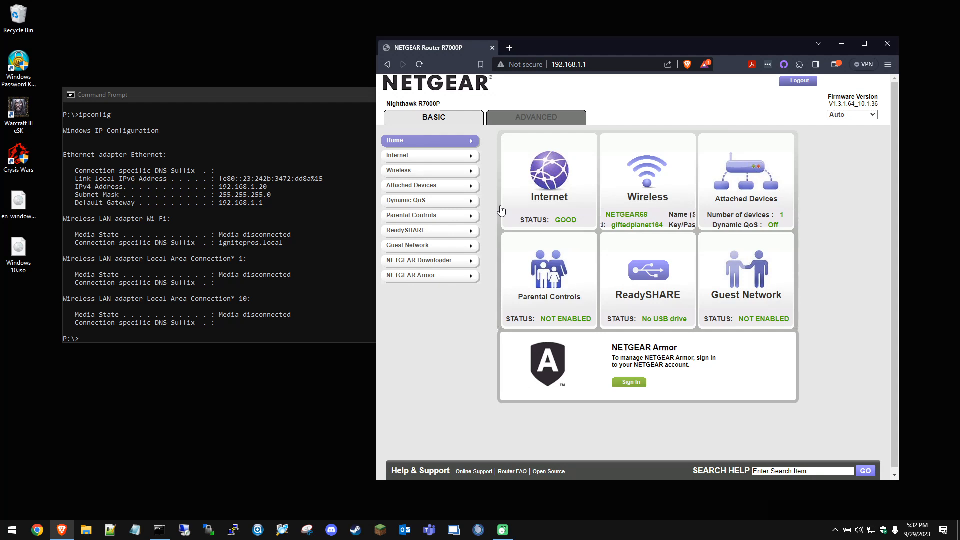
mouse_move(739, 229)
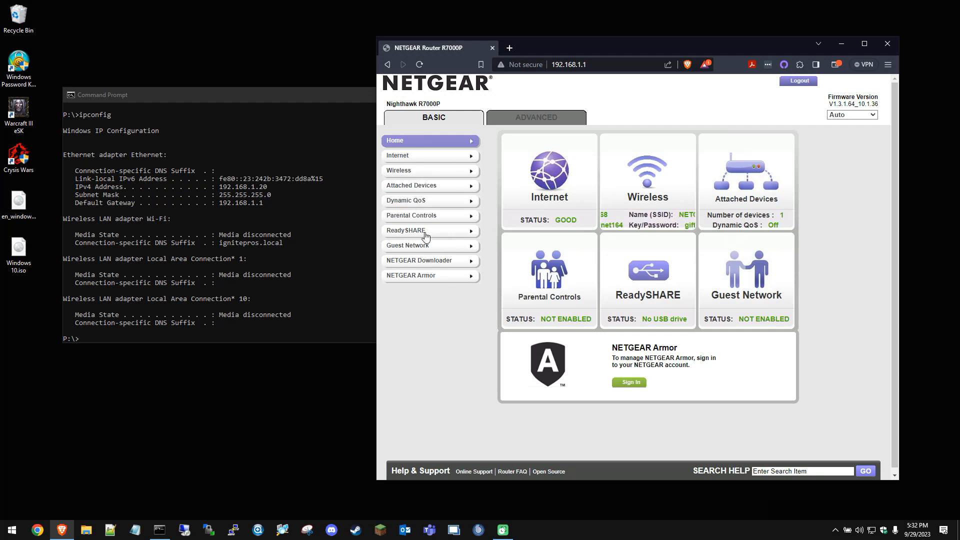
mouse_move(437, 276)
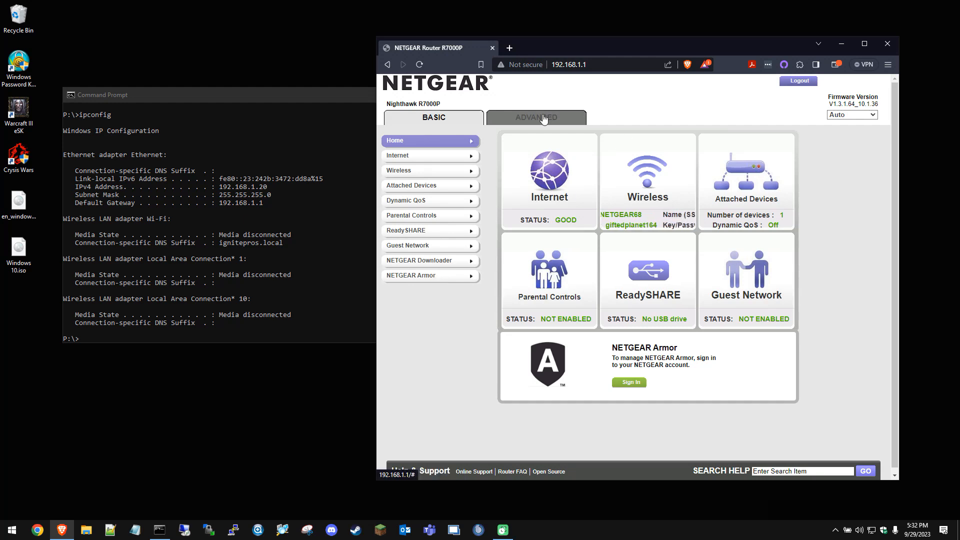
Go to ADVANCED > Advanced Setup > Port Forwarding / Port Triggering, dismissing the No USB drive alert.
click(536, 117)
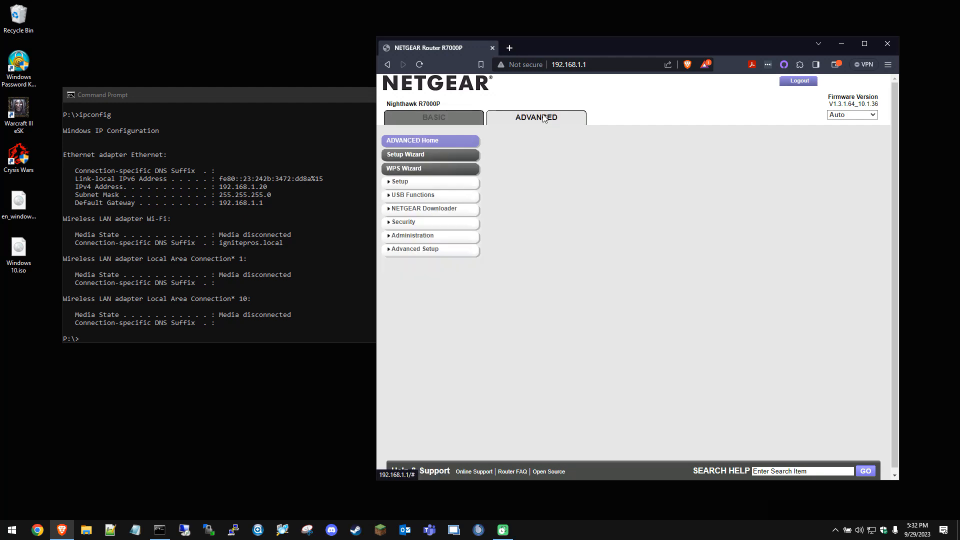
click(430, 140)
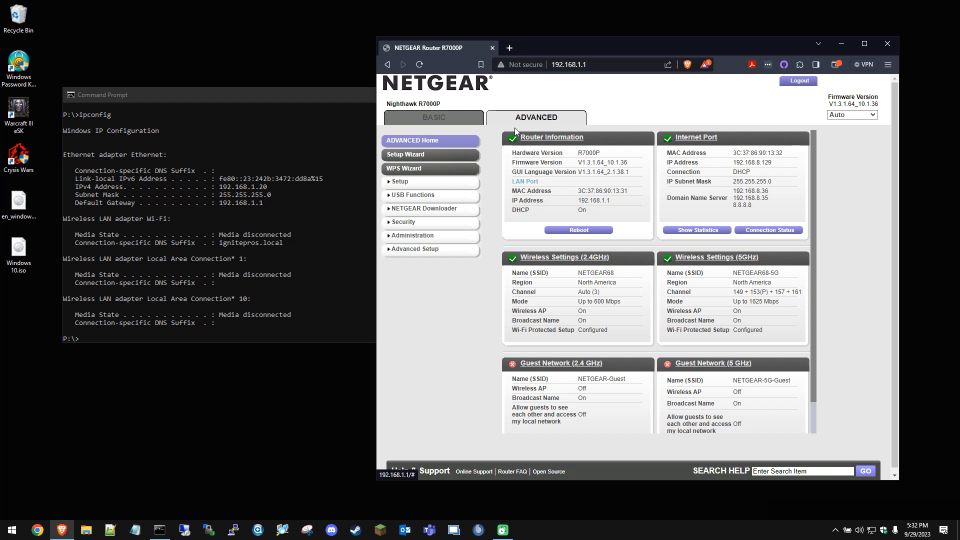
click(400, 182)
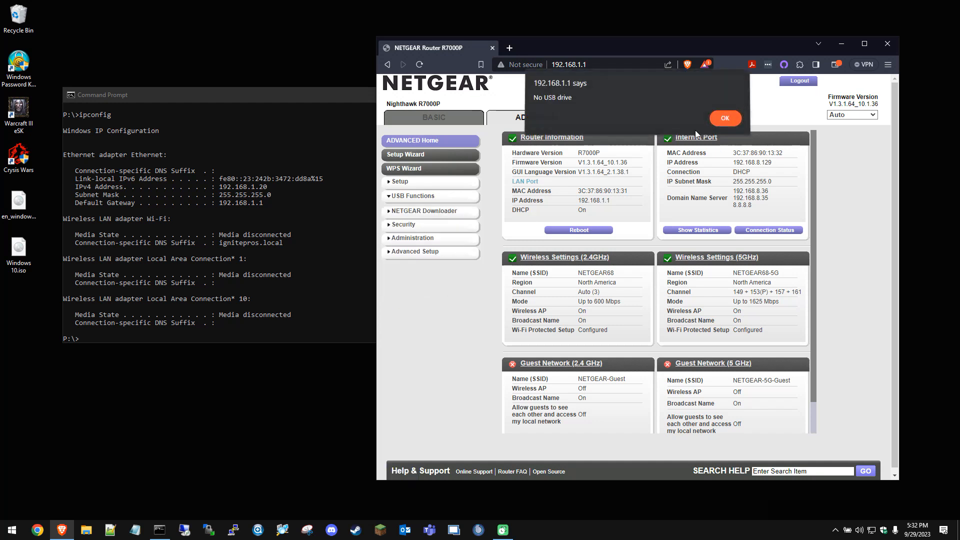
click(725, 118)
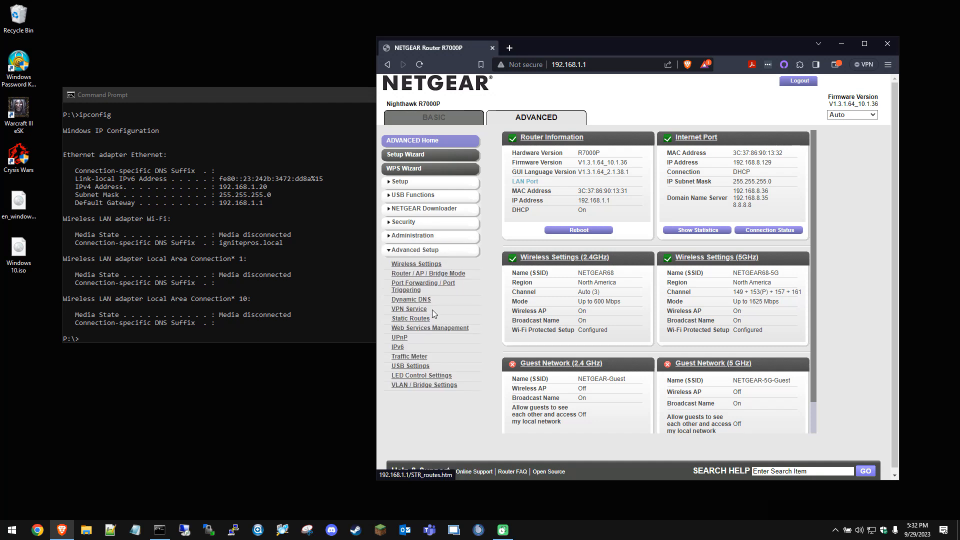
mouse_move(449, 293)
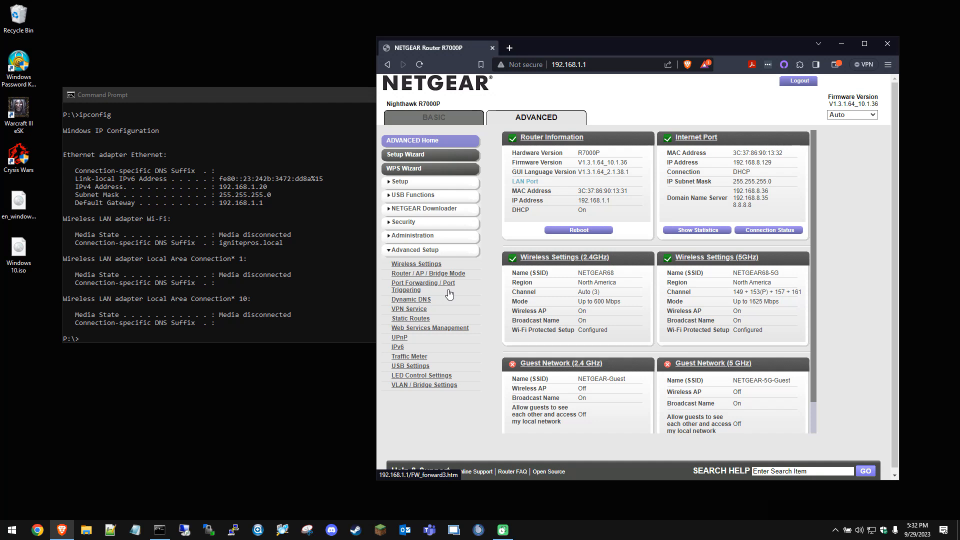
mouse_move(414, 291)
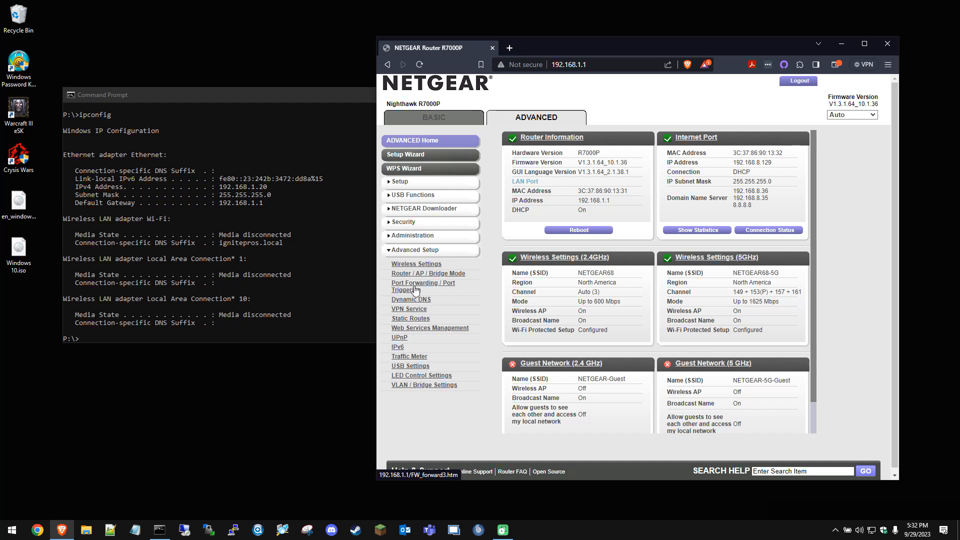
click(423, 286)
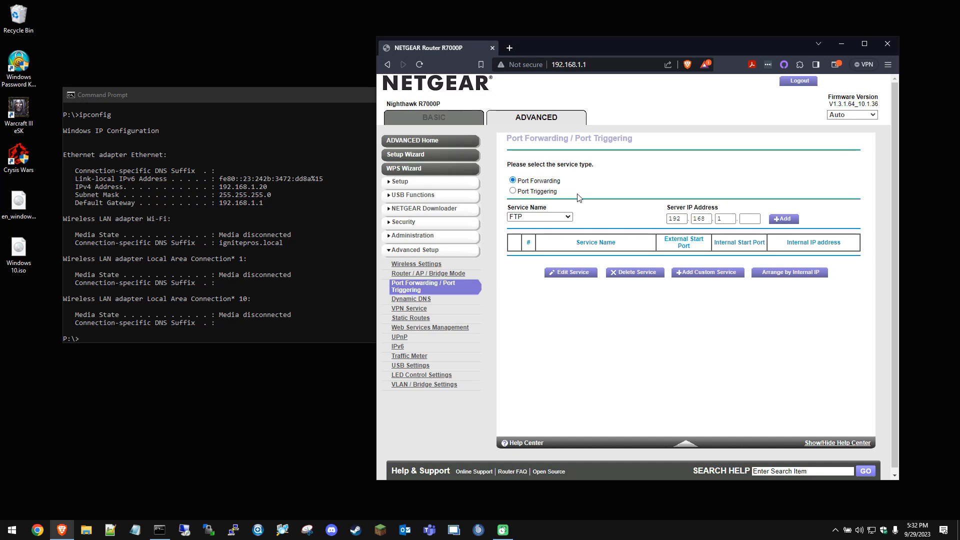
click(561, 216)
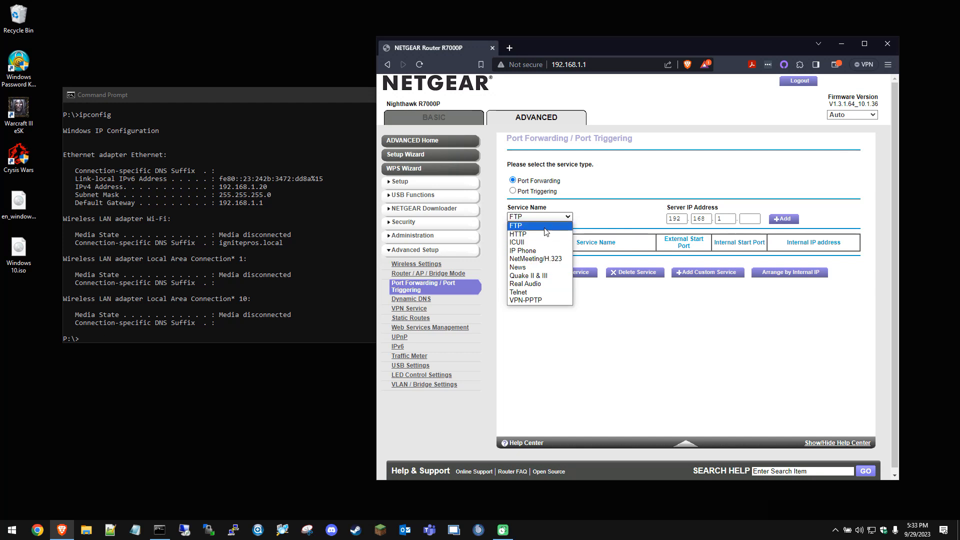
click(515, 226)
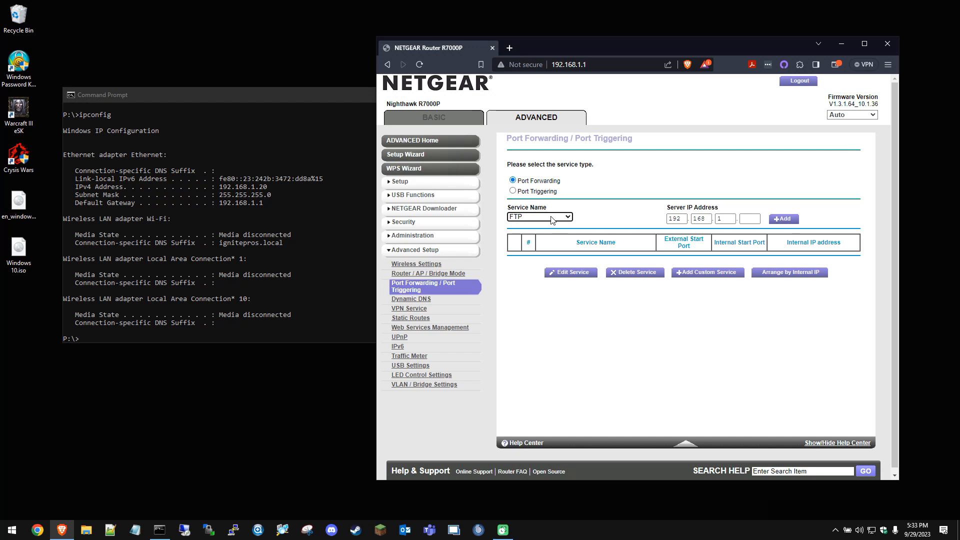
click(539, 217)
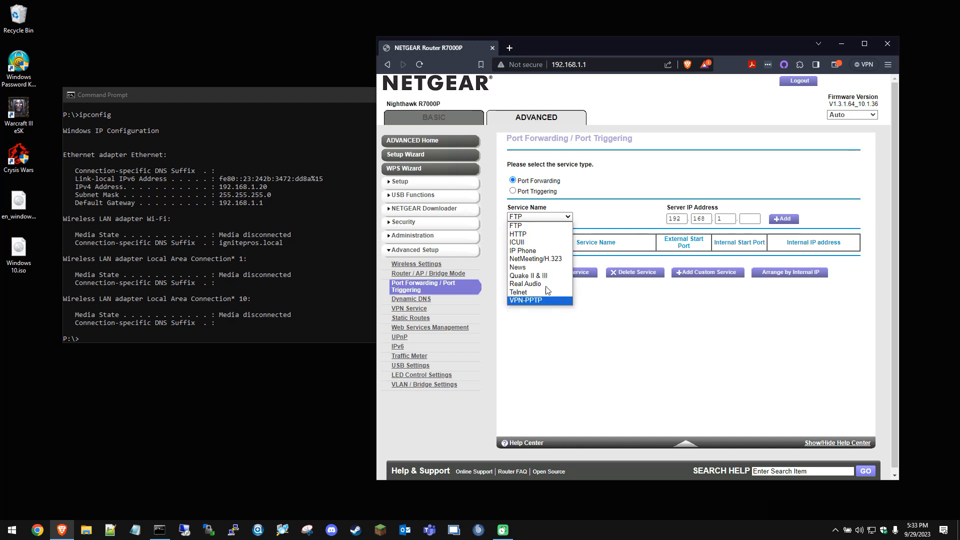
click(515, 225)
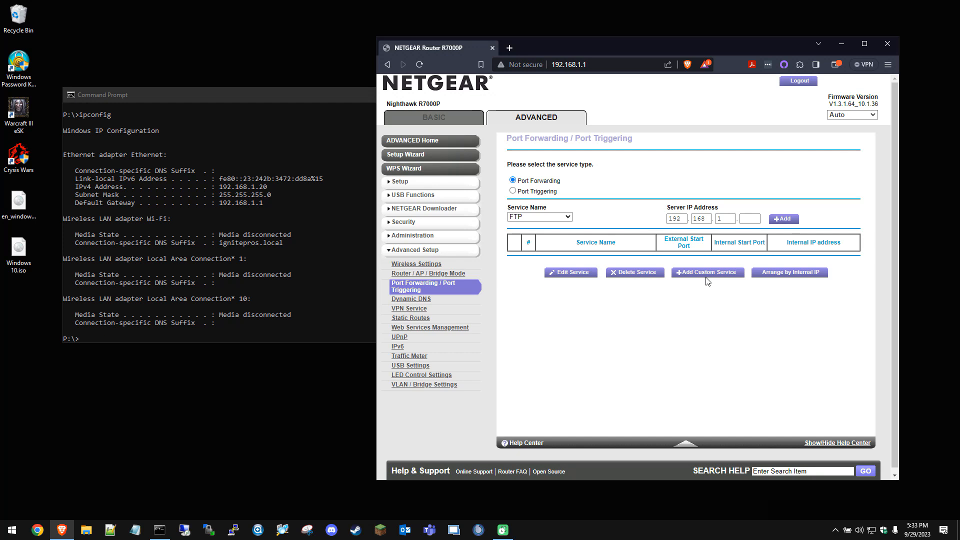
Add a custom port forwarding service named 'CSGo'.
click(707, 272)
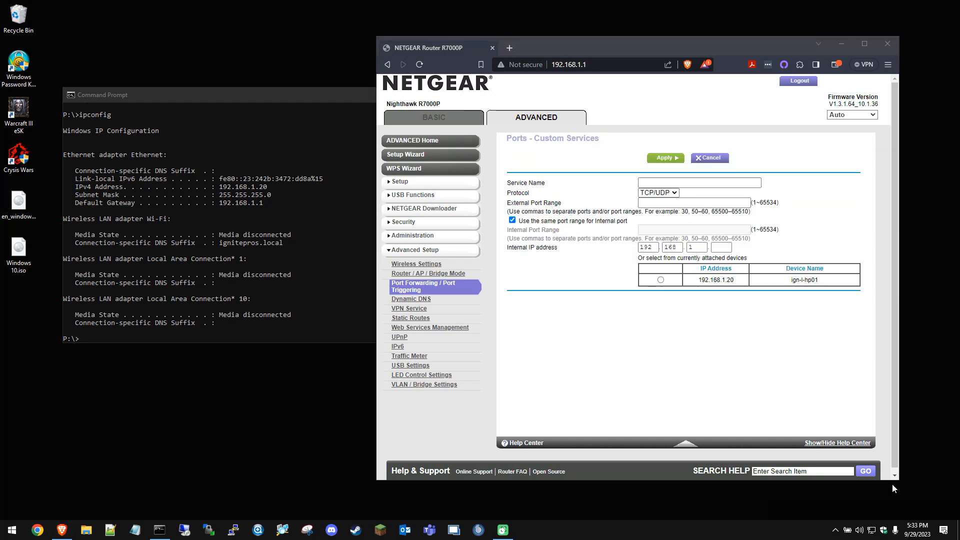
click(698, 183)
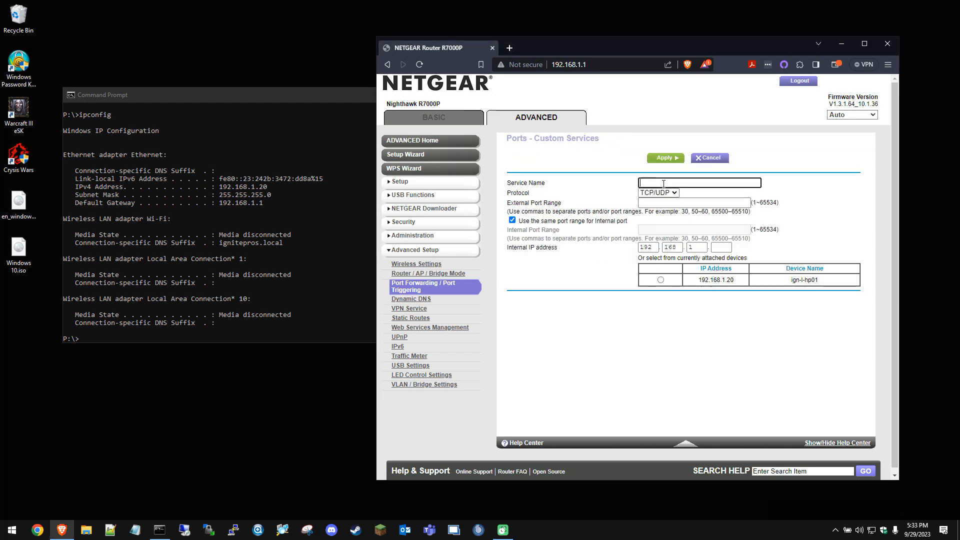
text(CSGo)
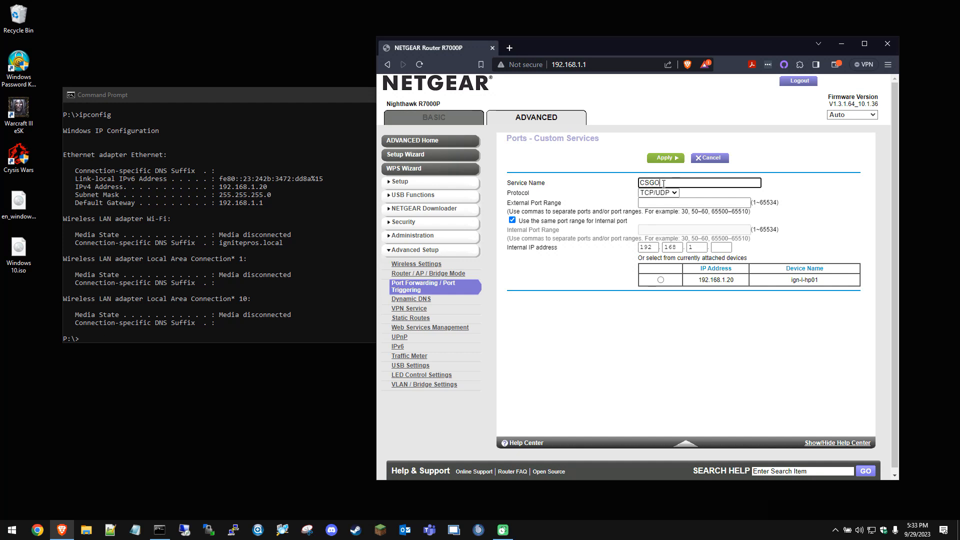
Set the custom service's protocol to TCP/UDP.
click(657, 192)
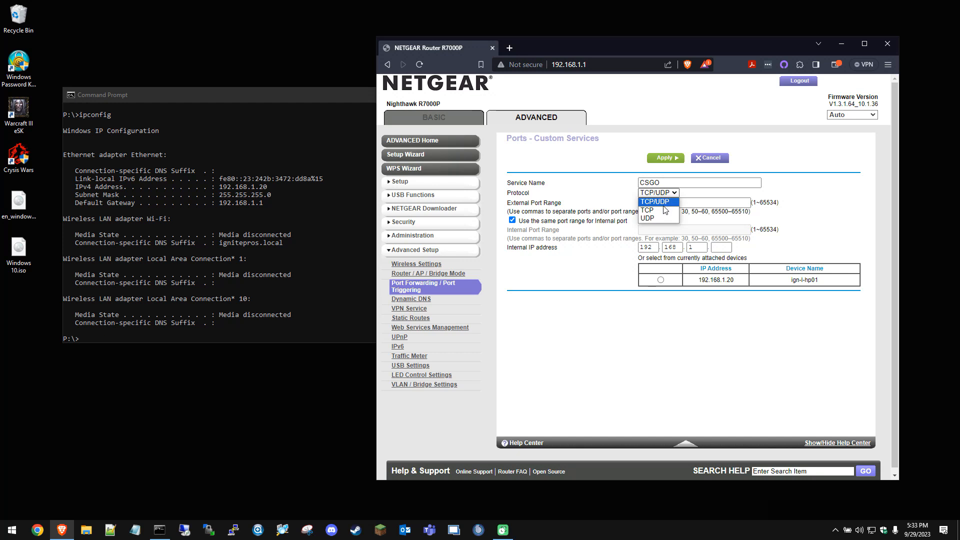
click(654, 201)
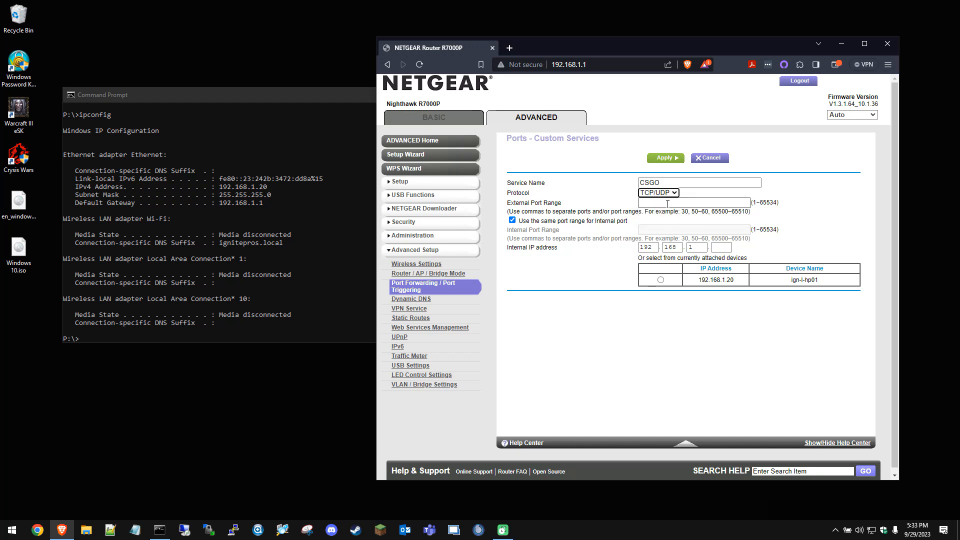
click(695, 202)
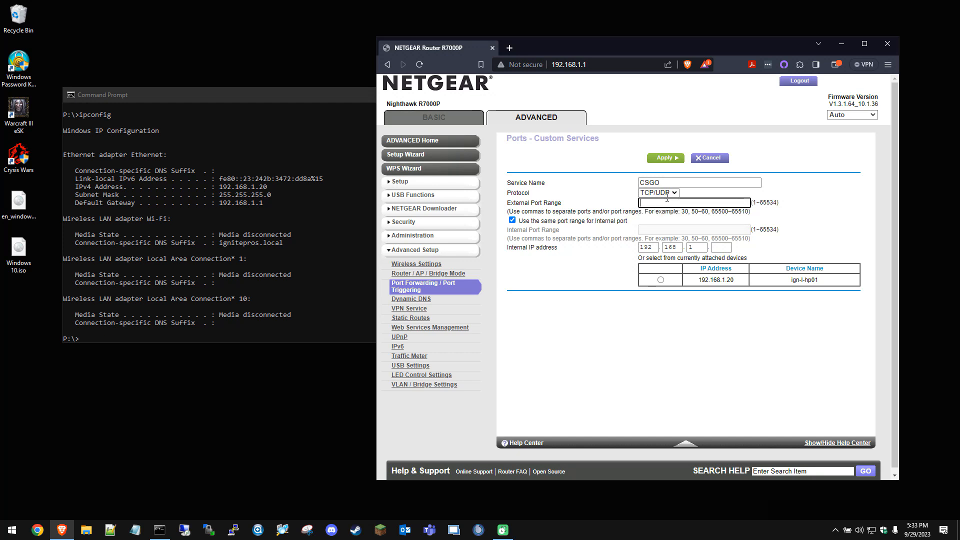
click(657, 193)
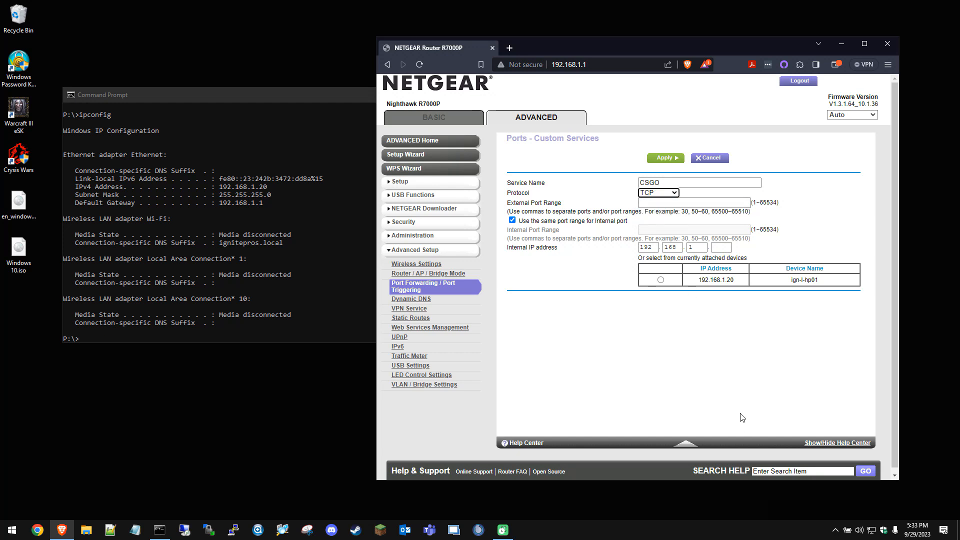
mouse_move(826, 419)
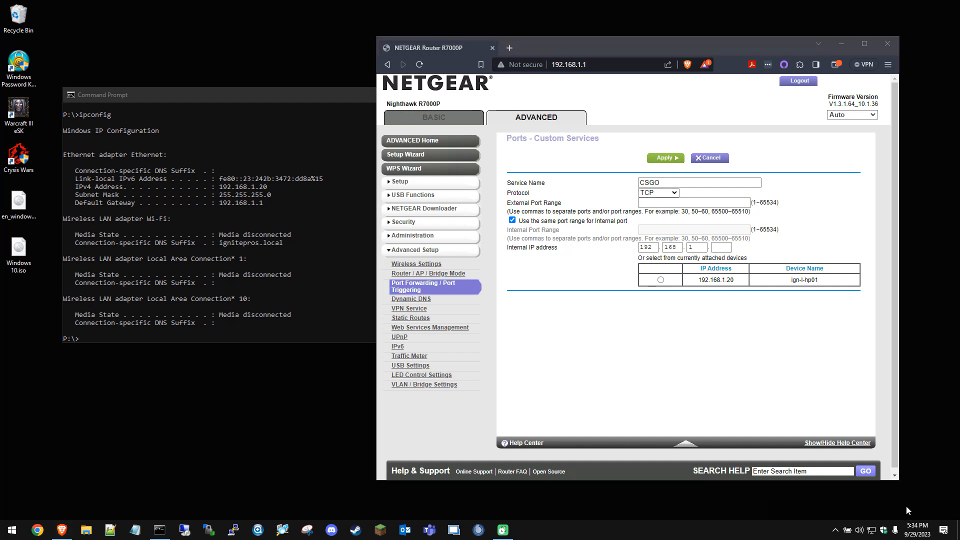
click(657, 192)
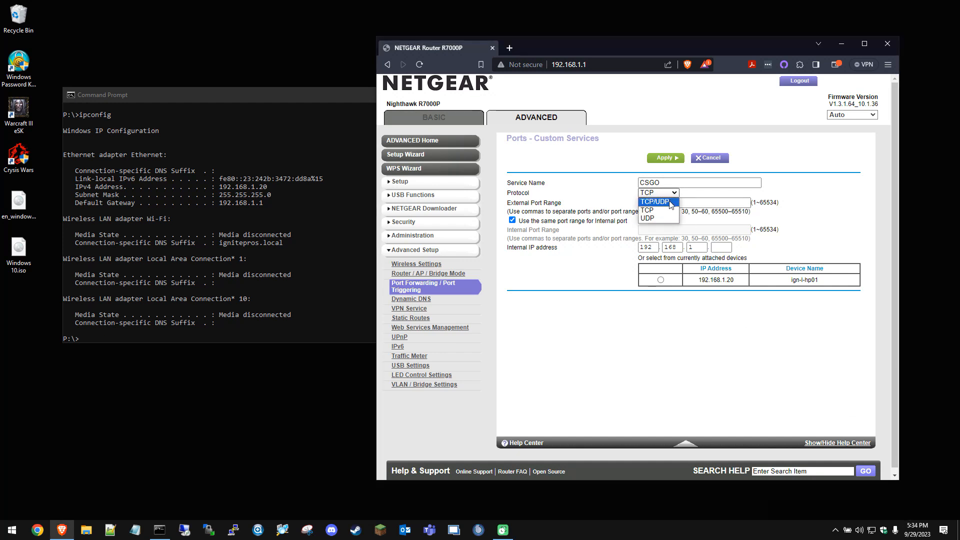
click(654, 201)
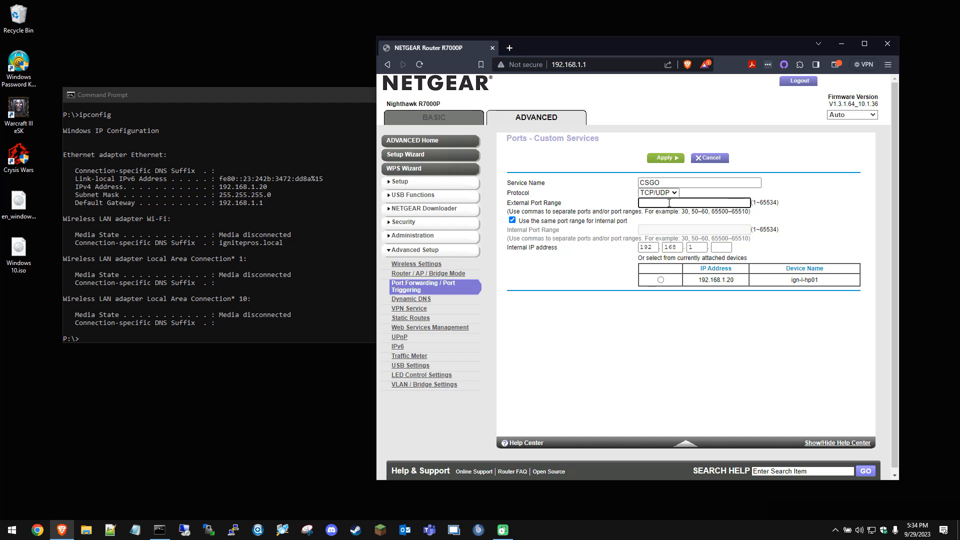
Enter external port 27015 and pick the server at 192.168.1.20 as the internal IP.
text(27015)
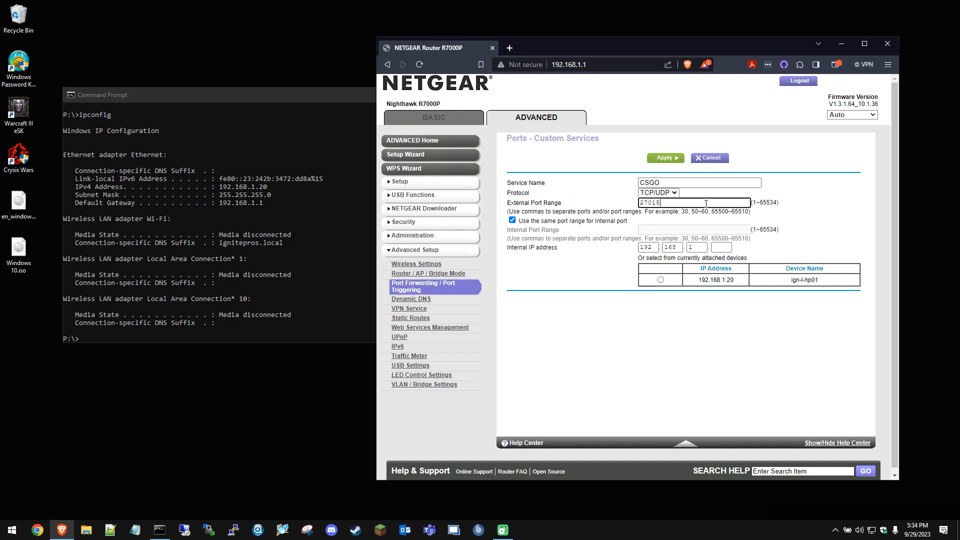
text(-27017)
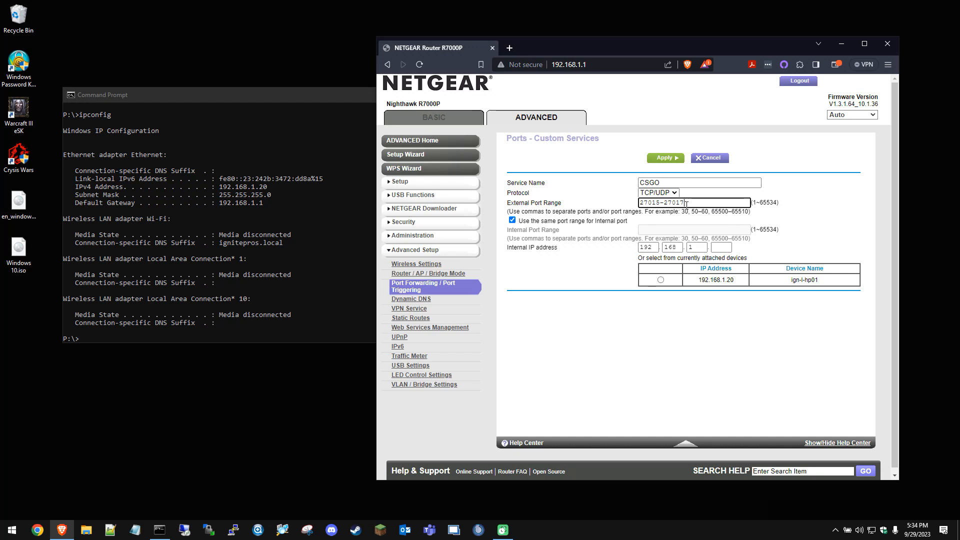
key(Backspace)
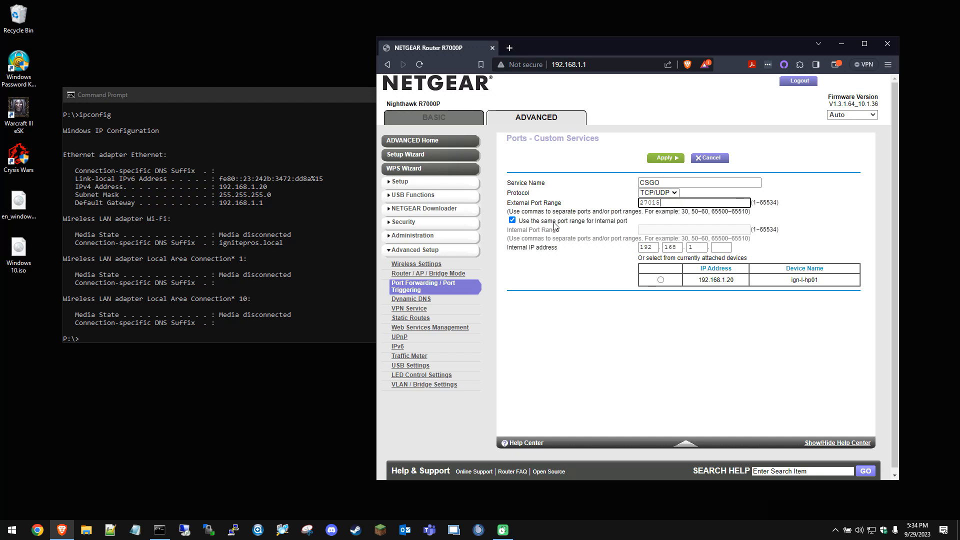
mouse_move(625, 230)
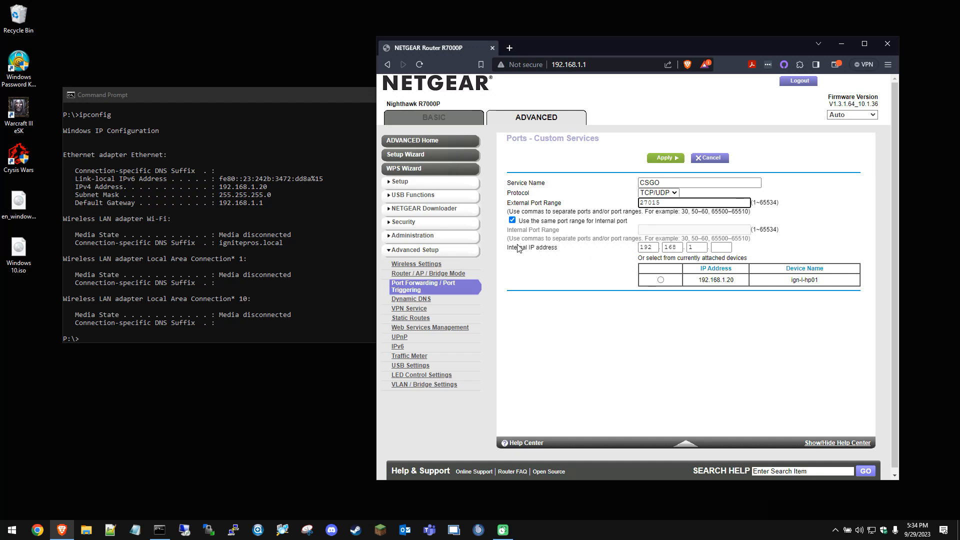
mouse_move(521, 244)
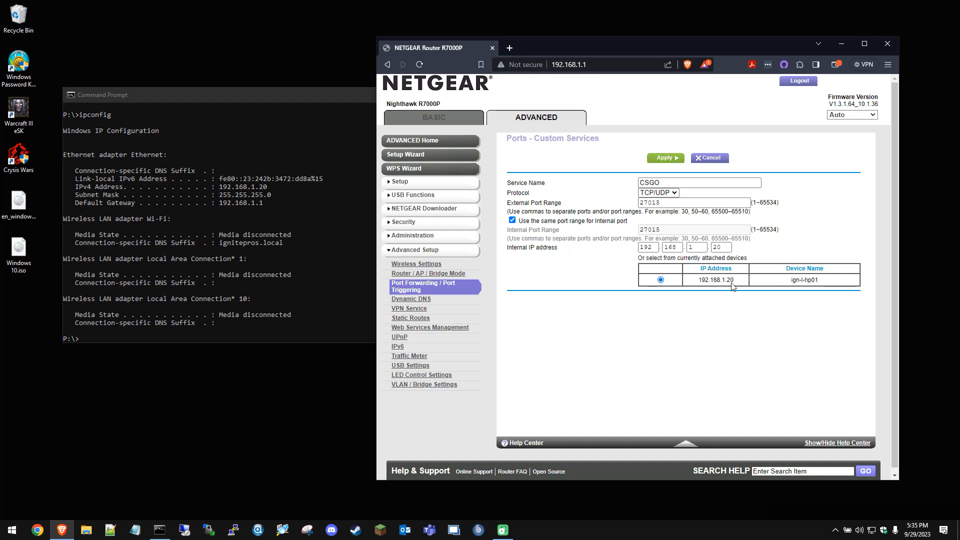
double_click(715, 279)
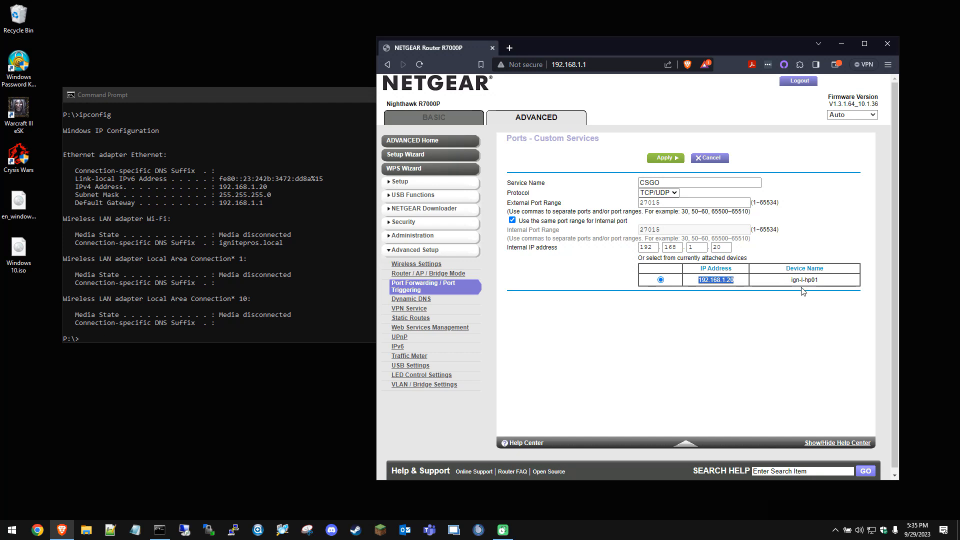
mouse_move(680, 271)
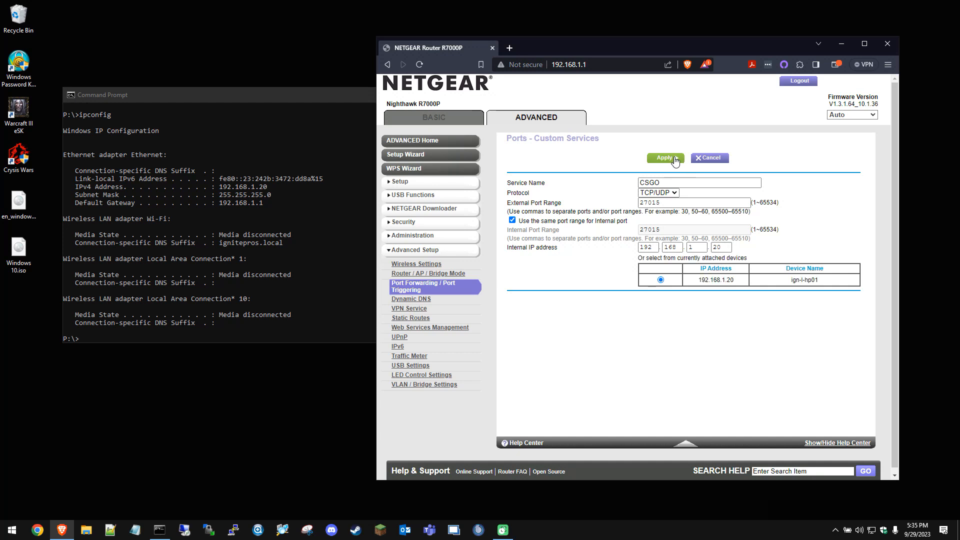
Apply the CSGO custom service to add it to the forwarding list.
click(664, 157)
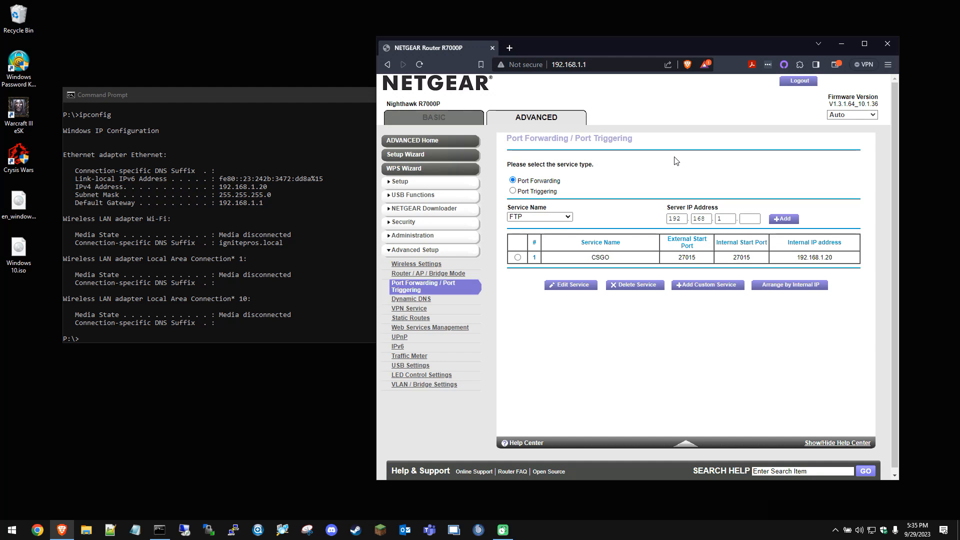
mouse_move(214, 120)
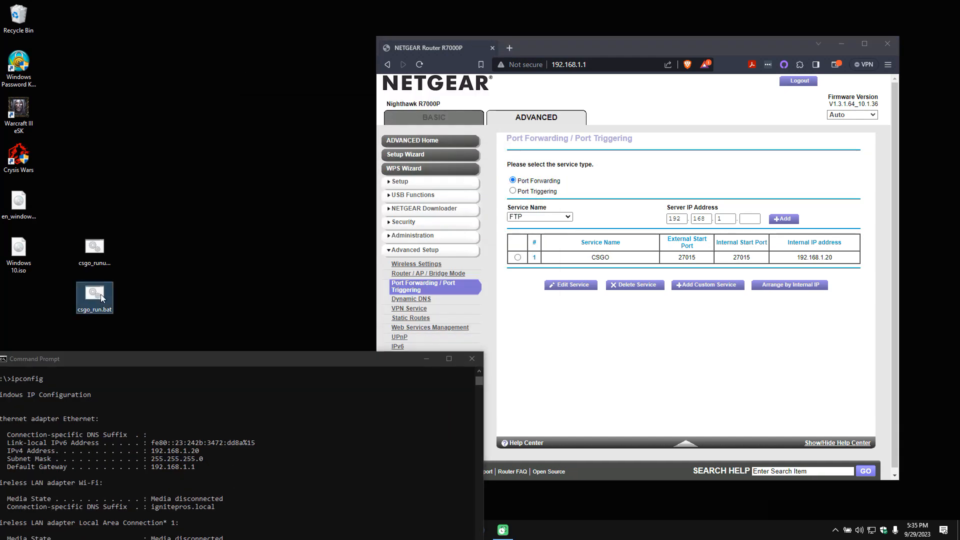
Launch csgo_run.bat from the desktop and follow the server console loading de_bank.
double_click(95, 297)
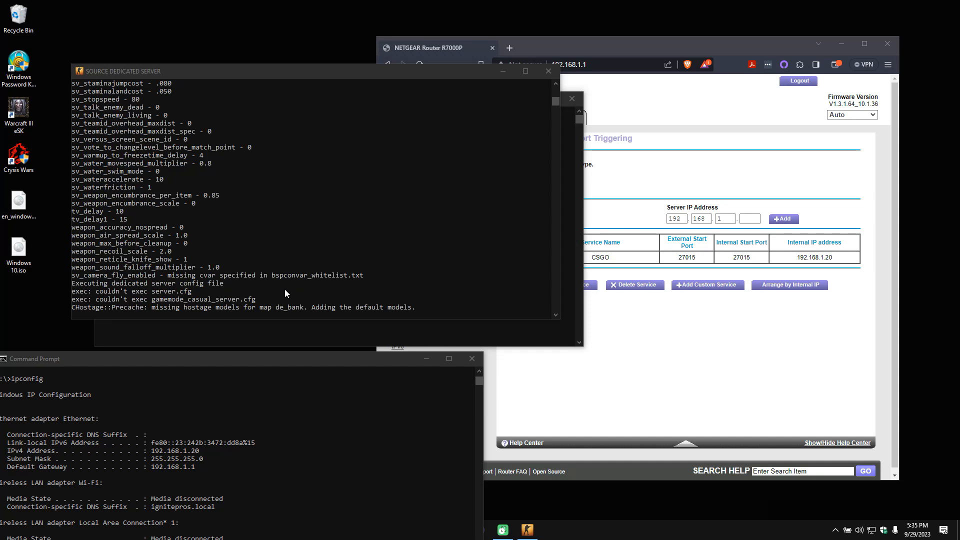
scroll(down, 3)
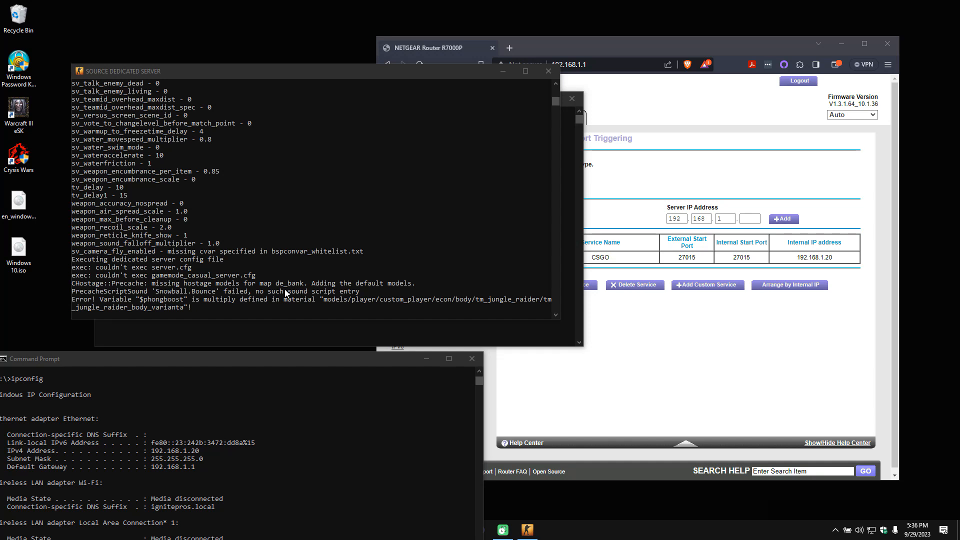
scroll(down, 3)
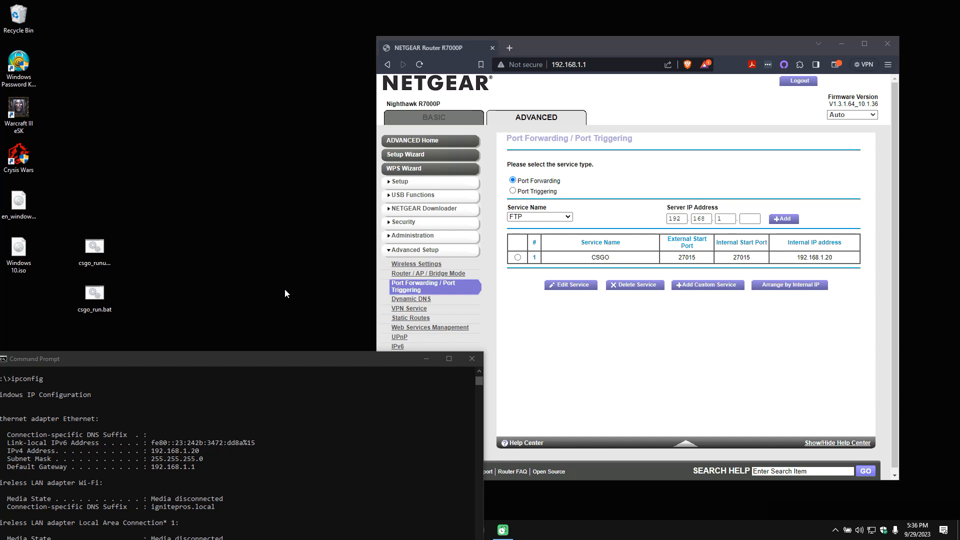
mouse_move(354, 301)
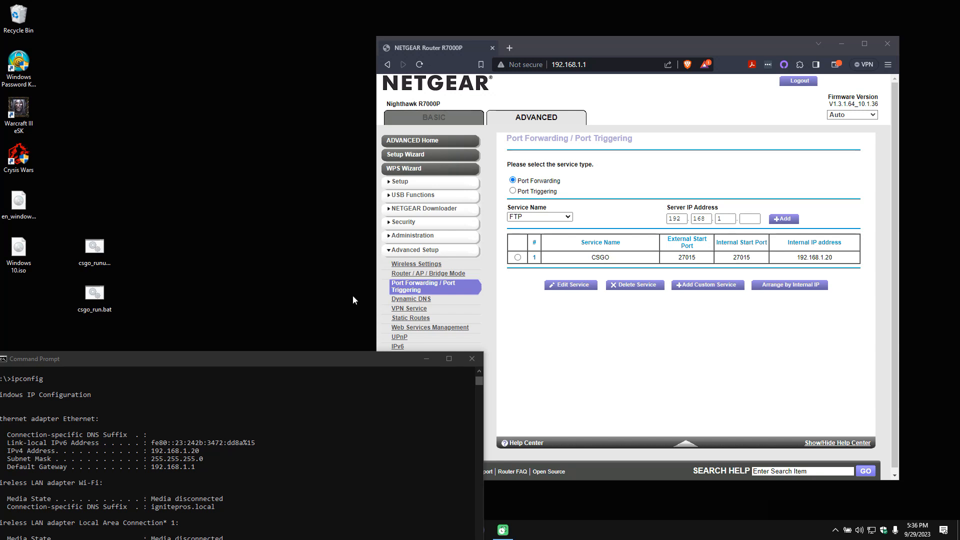
mouse_move(881, 508)
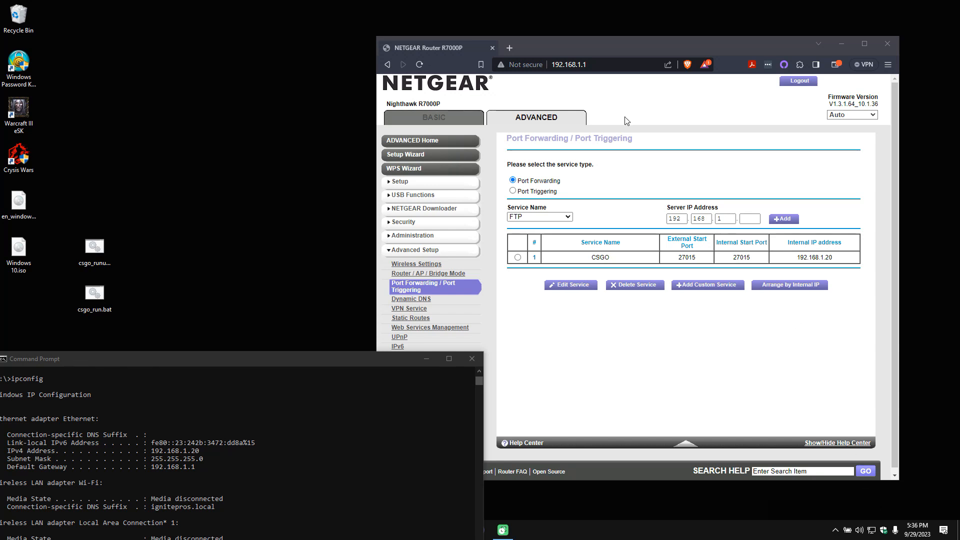
mouse_move(616, 110)
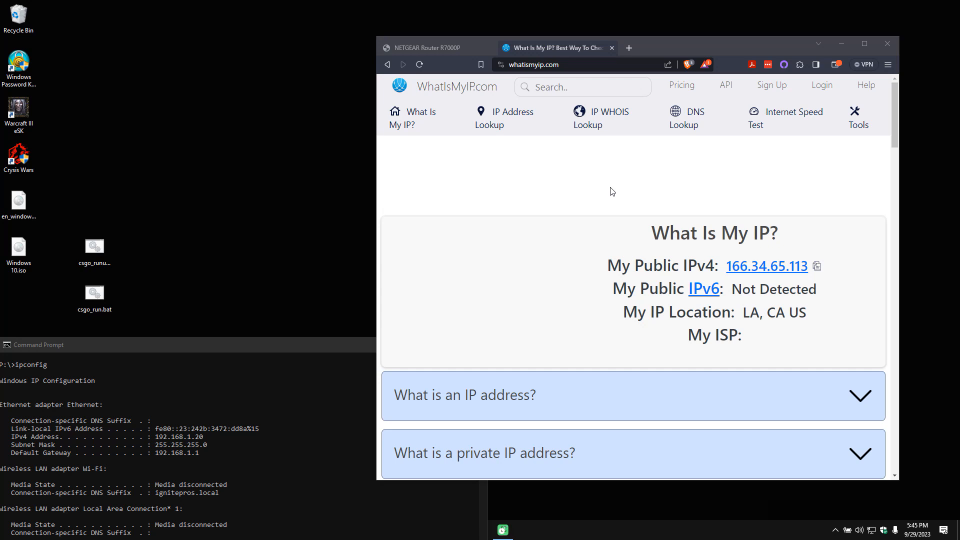
mouse_move(780, 287)
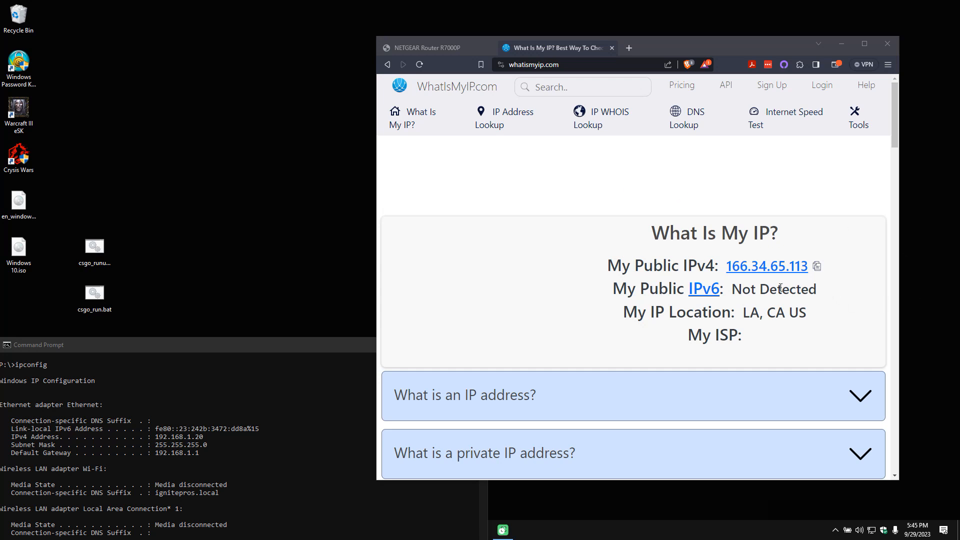
mouse_move(618, 336)
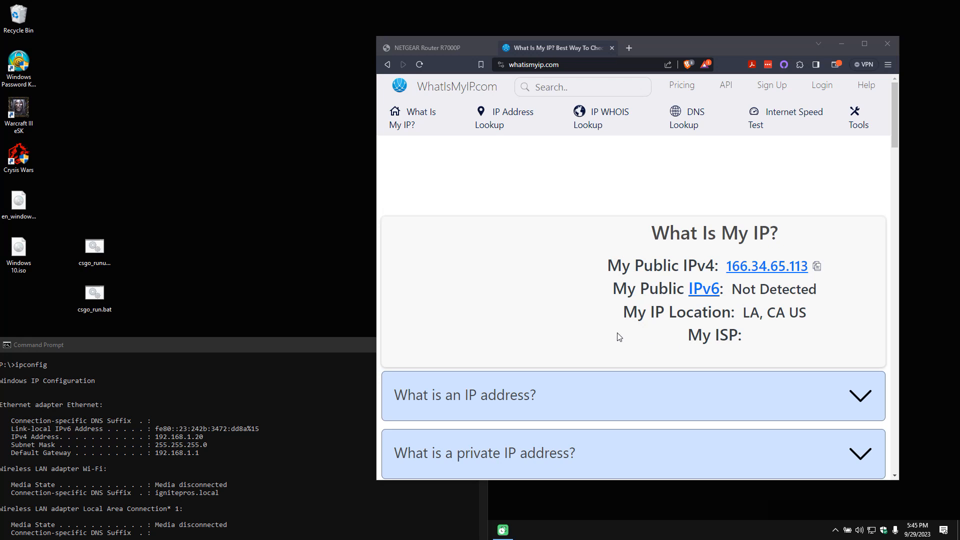
mouse_move(521, 305)
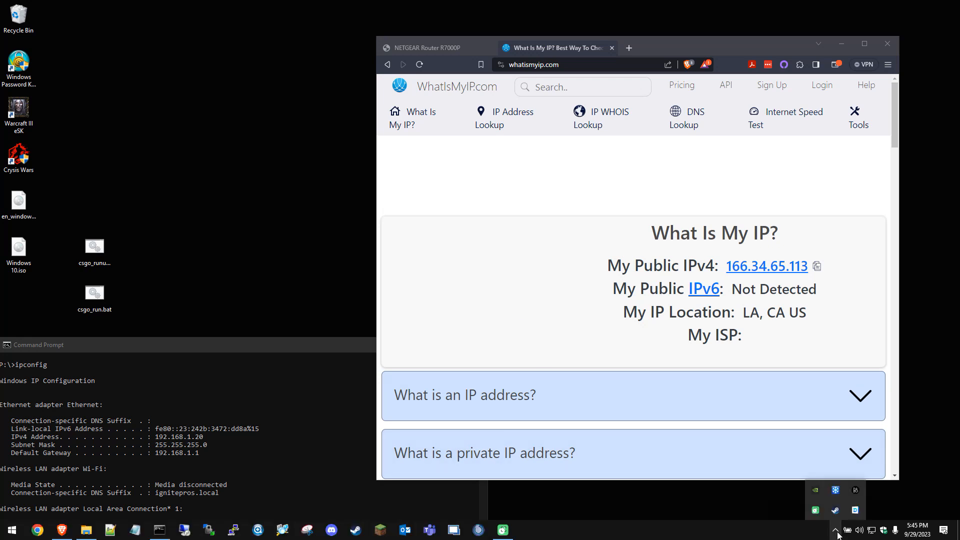
mouse_move(839, 514)
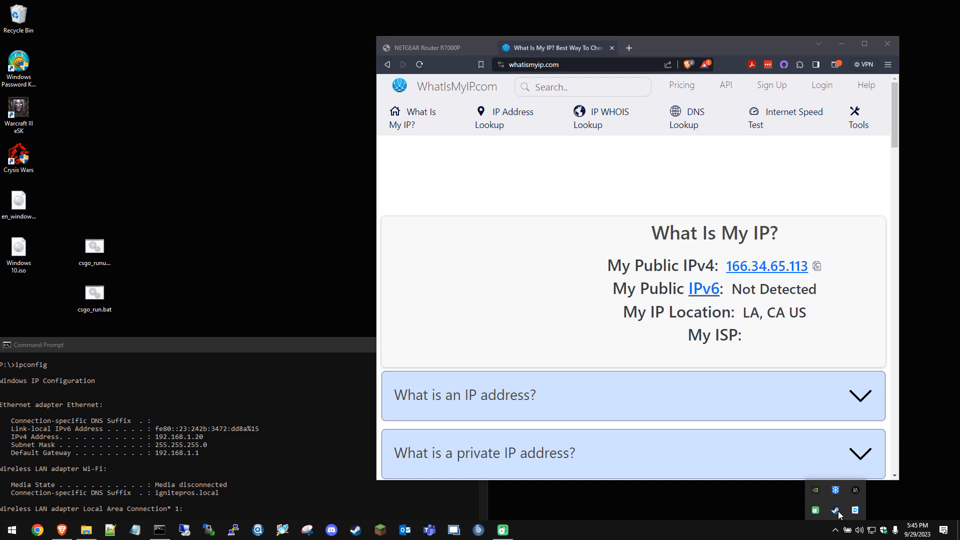
mouse_move(919, 516)
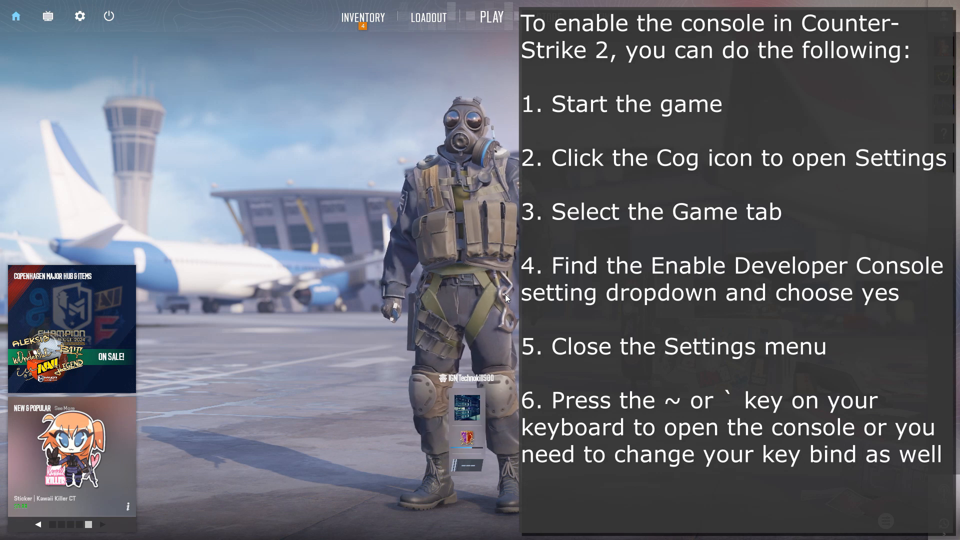
Run connect to the dedicated server from the developer console, then close the console.
key(`)
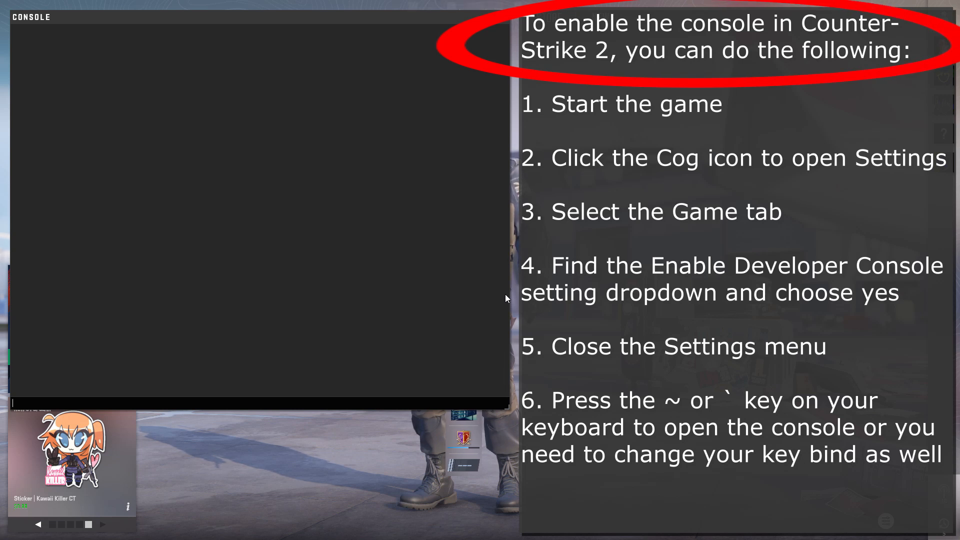
text(connect)
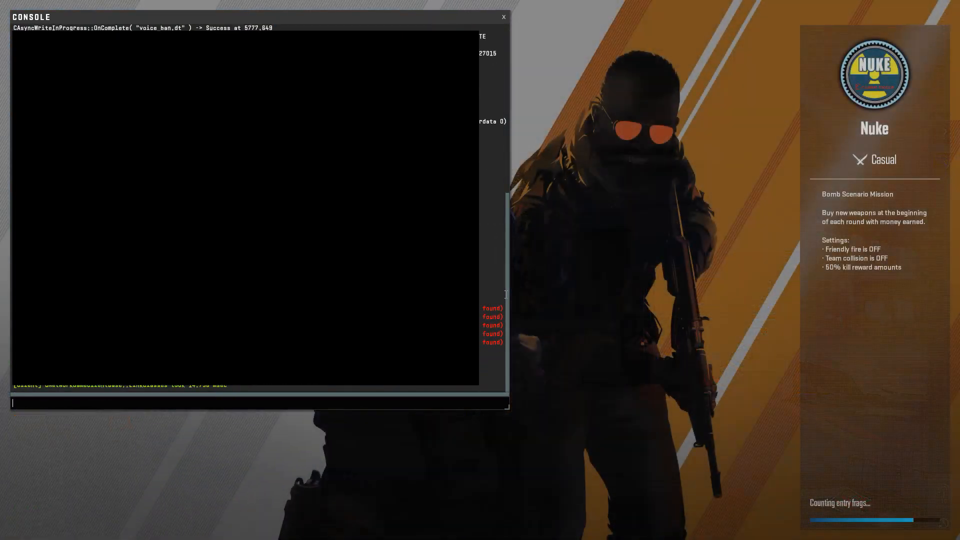
click(501, 17)
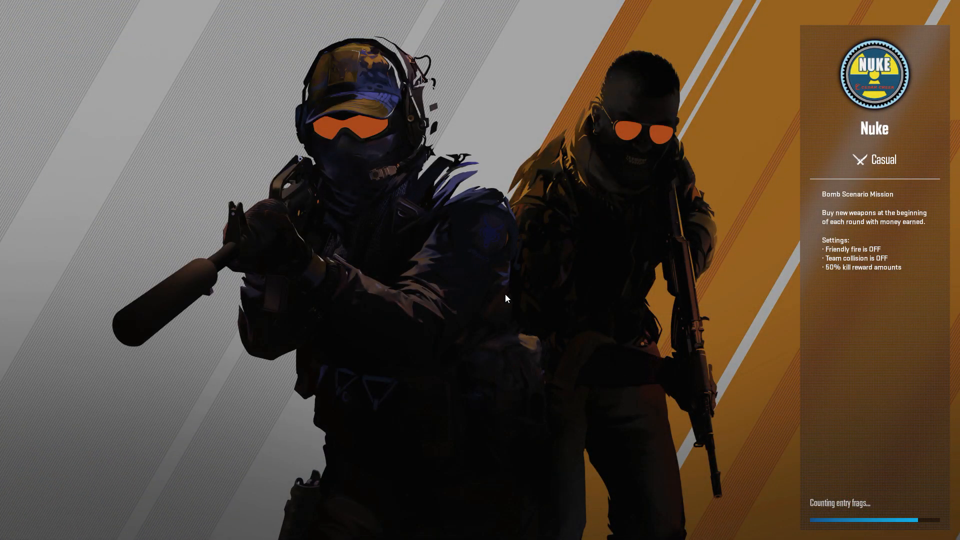